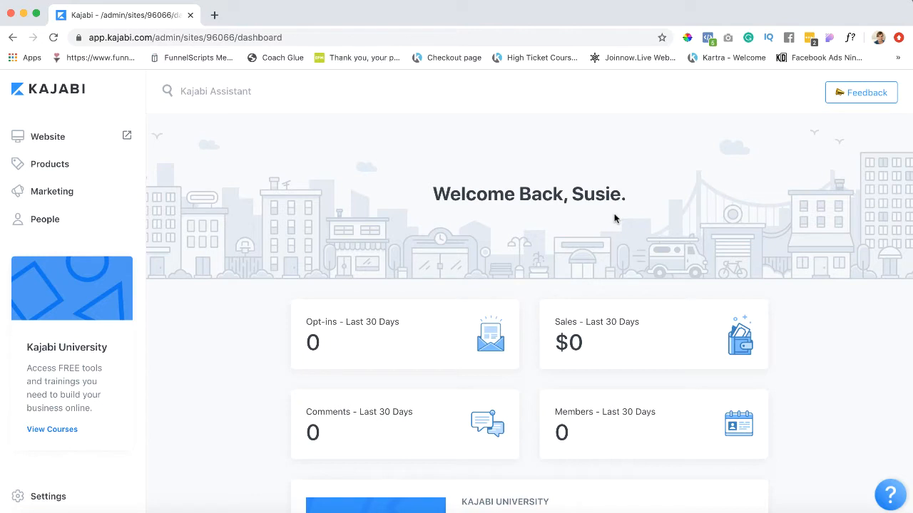
mouse_move(212, 174)
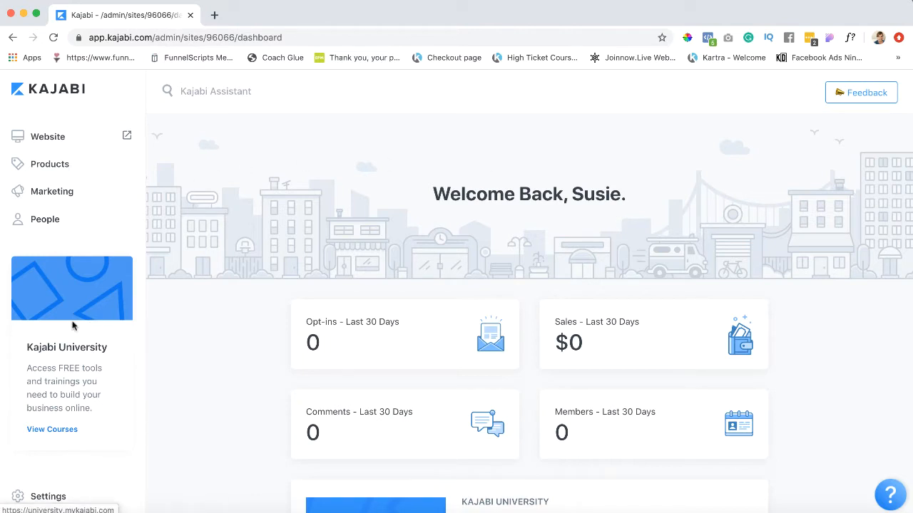
Scroll down the page to reach the Site Settings configuration categories.
scroll("down", 3)
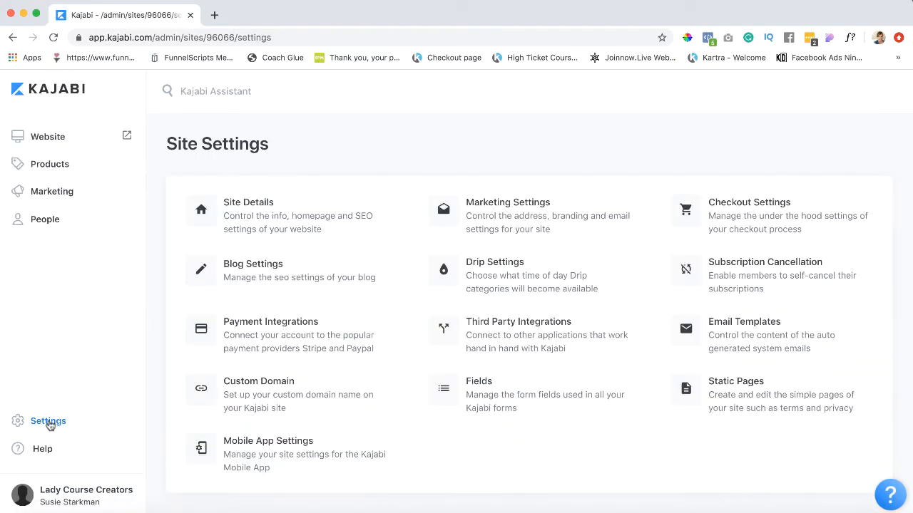
mouse_move(618, 350)
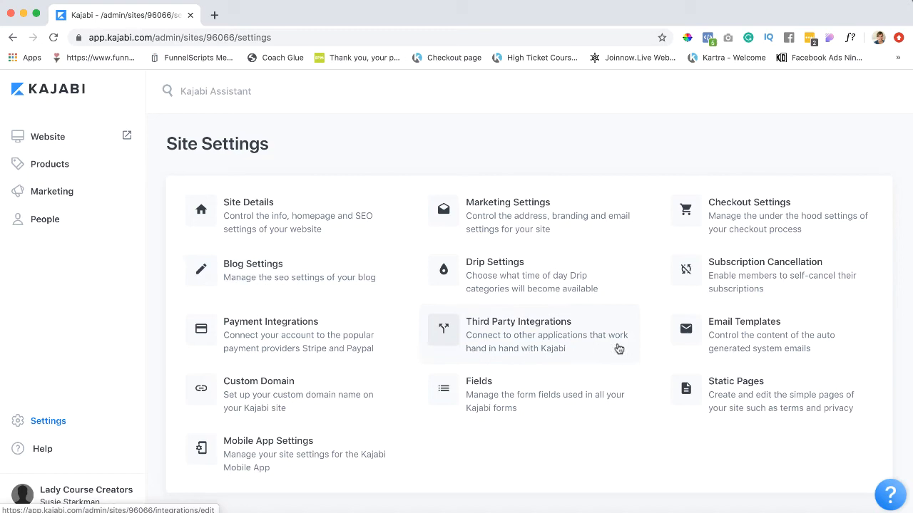
mouse_move(738, 335)
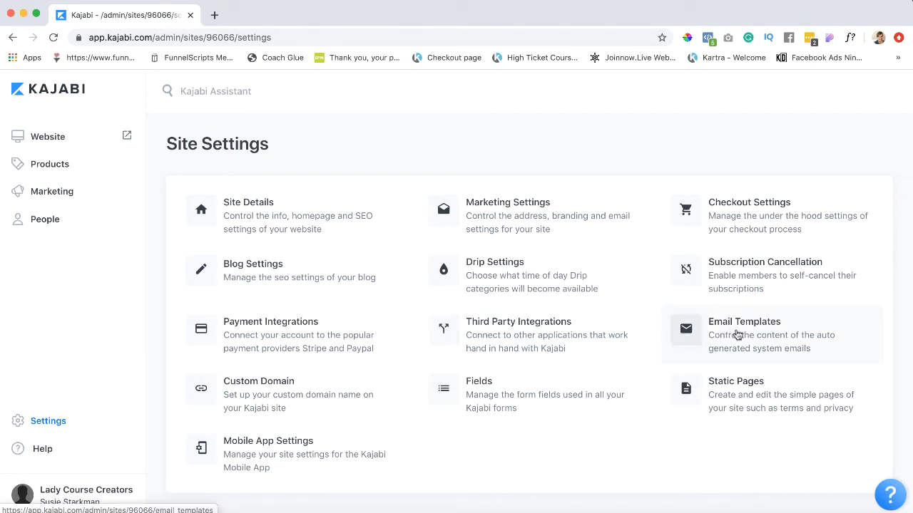
Open Email Templates and scroll through every system email template, then back to the top.
left_click(744, 334)
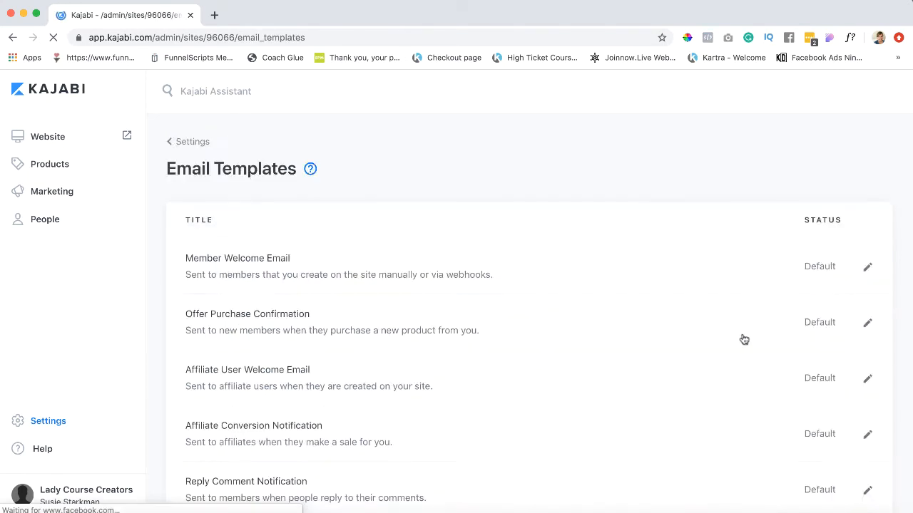
scroll("down", 3)
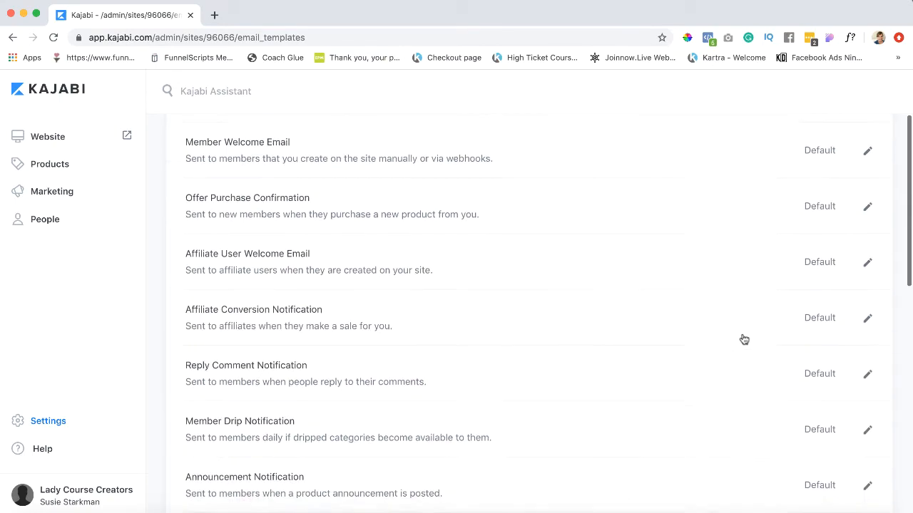
scroll("down", 3)
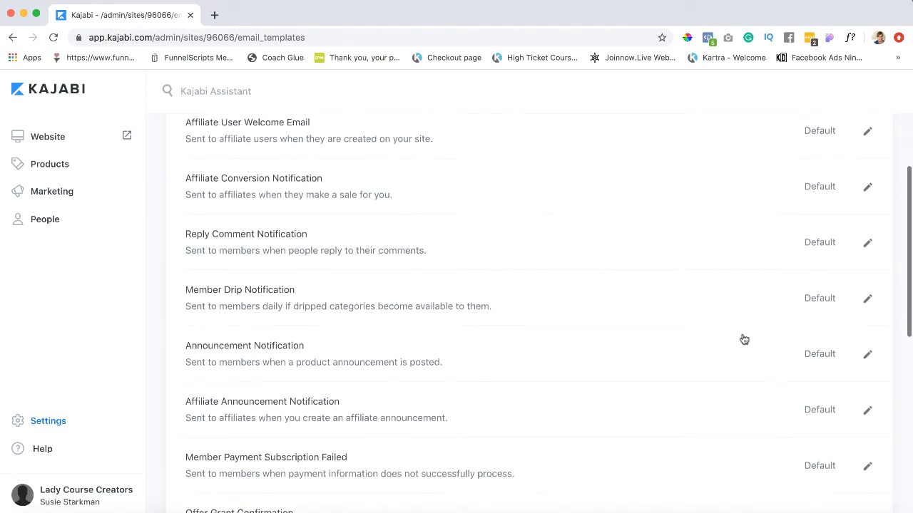
scroll("down", 3)
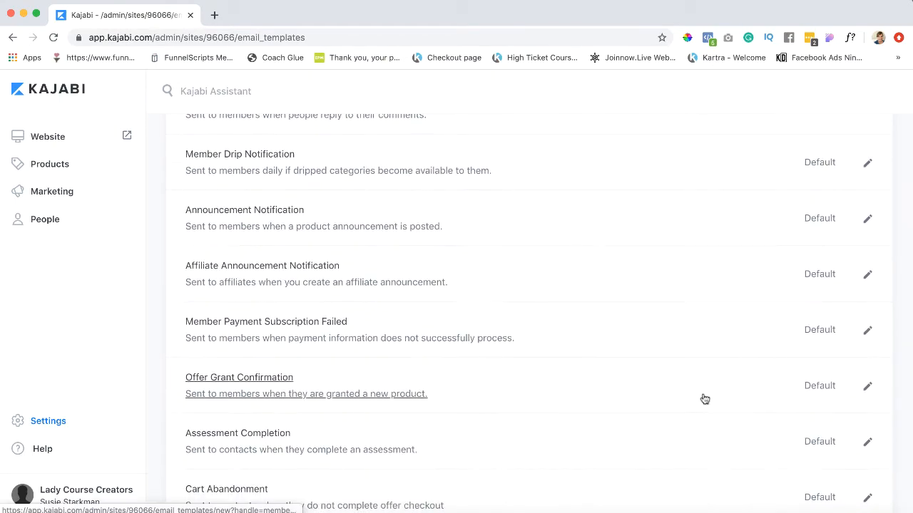
scroll("down", 3)
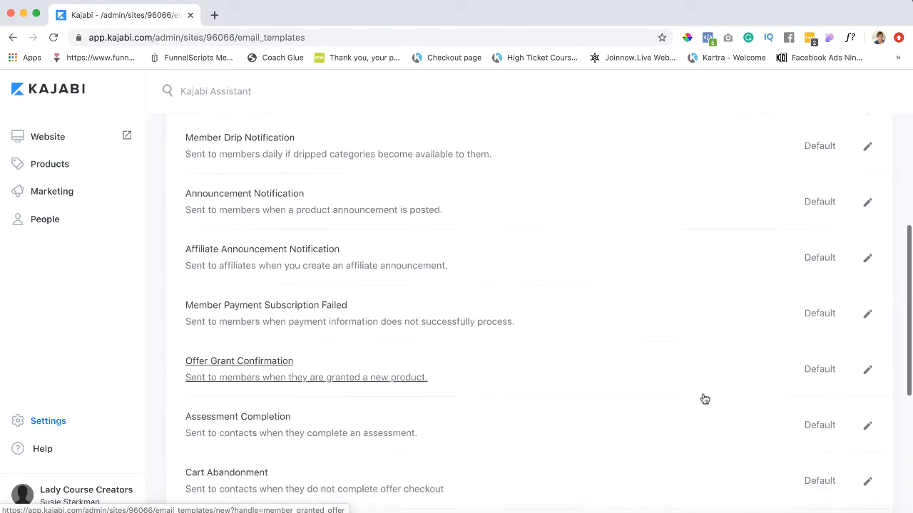
scroll("down", 3)
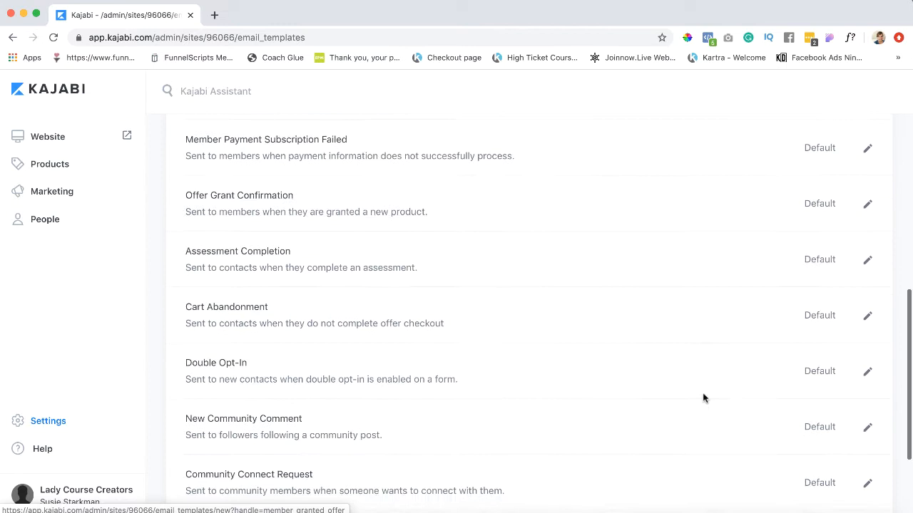
scroll("down", 3)
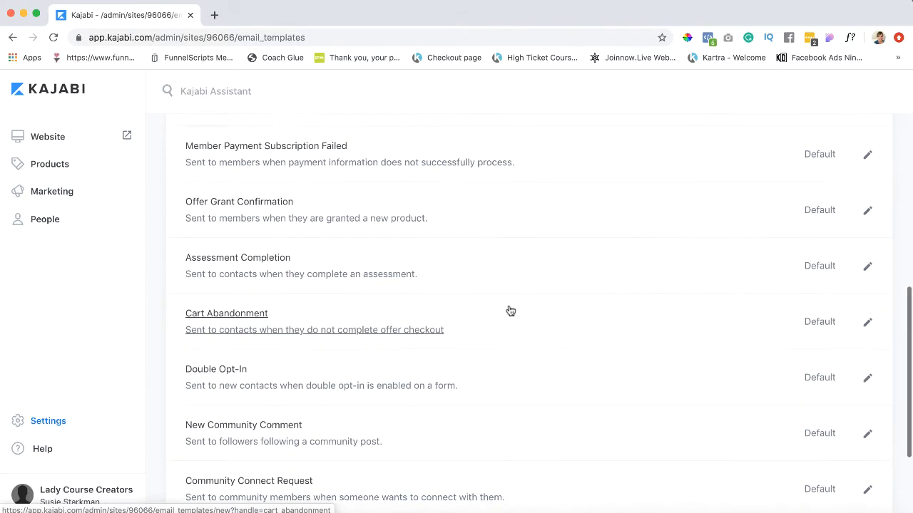
scroll("up", 3)
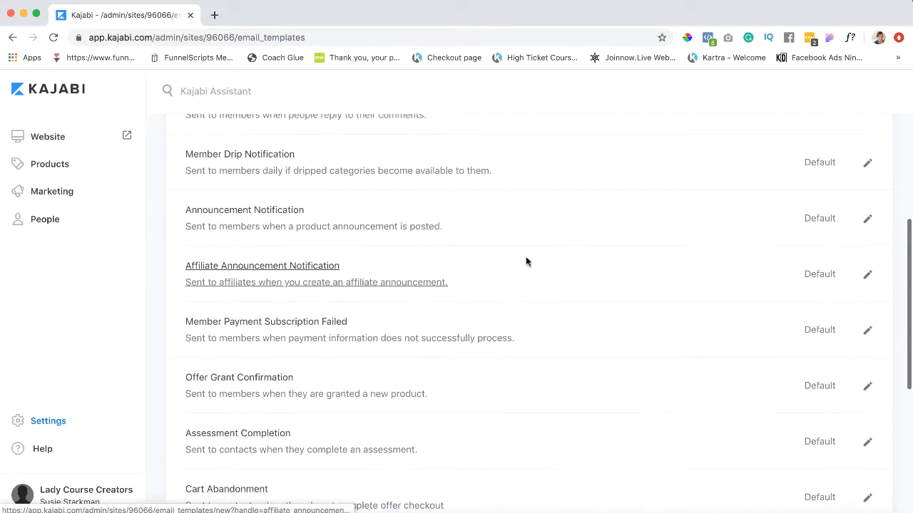
scroll("up", 3)
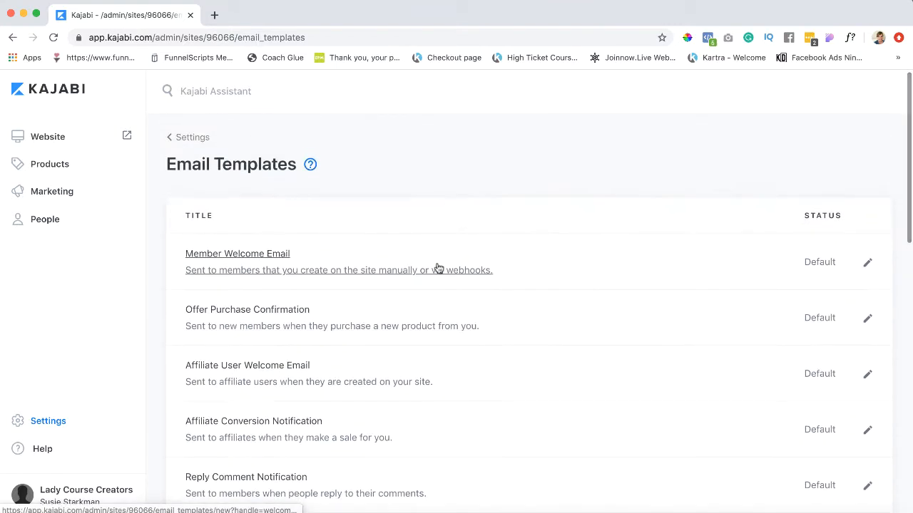
mouse_move(237, 254)
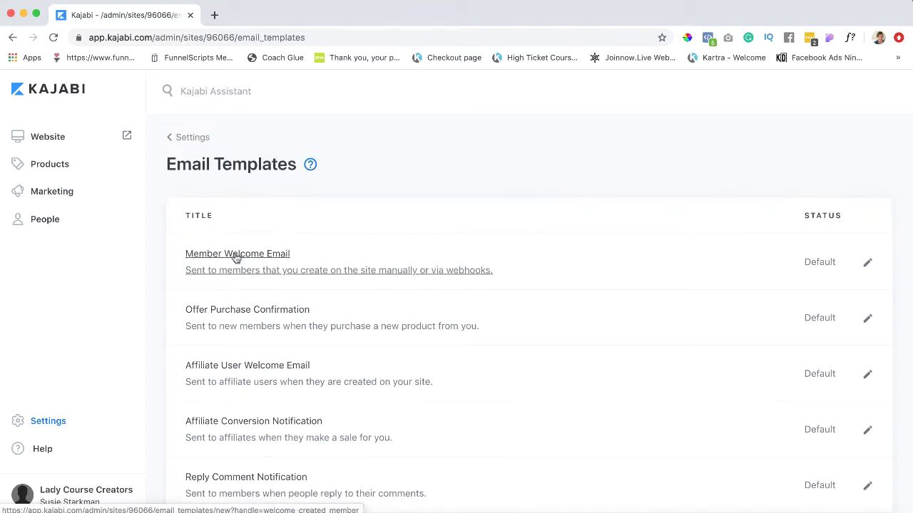
mouse_move(280, 318)
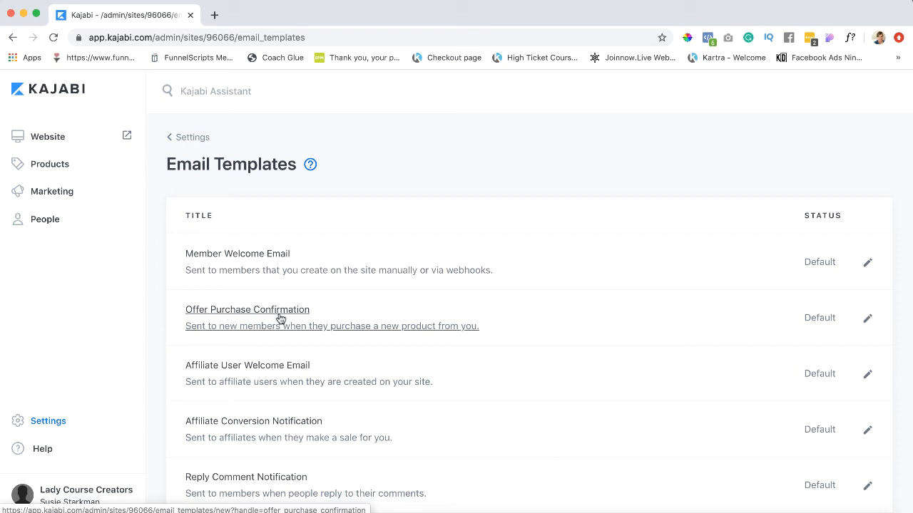
mouse_move(243, 254)
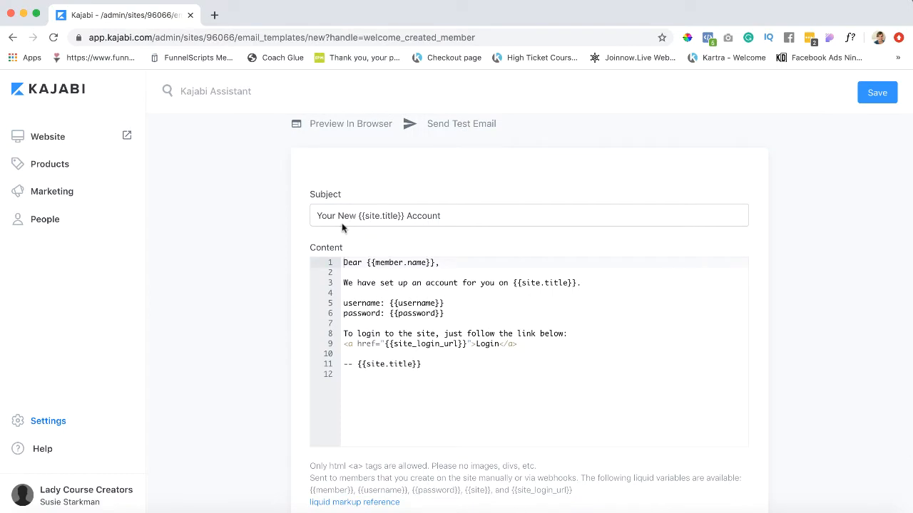
Scroll the Member Welcome Email editor and highlight the site title placeholder on line 3.
scroll("down", 3)
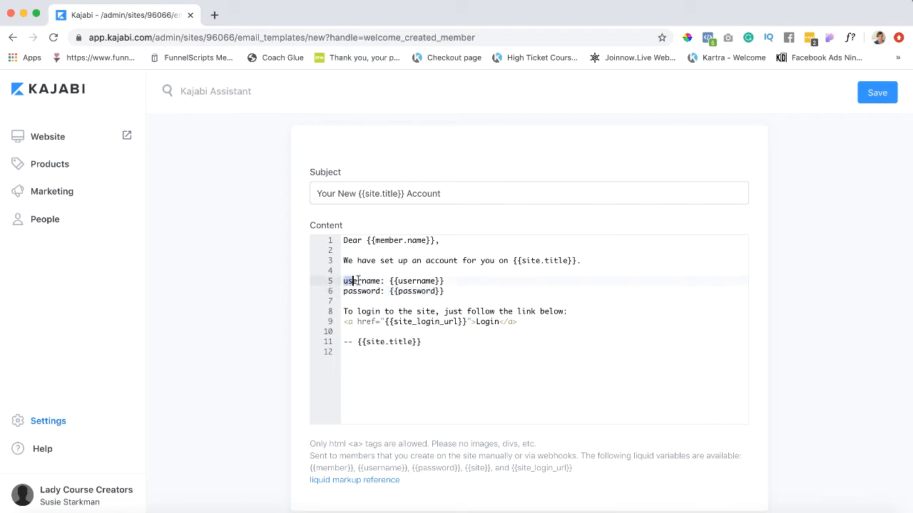
left_click_drag(344, 280, 445, 291)
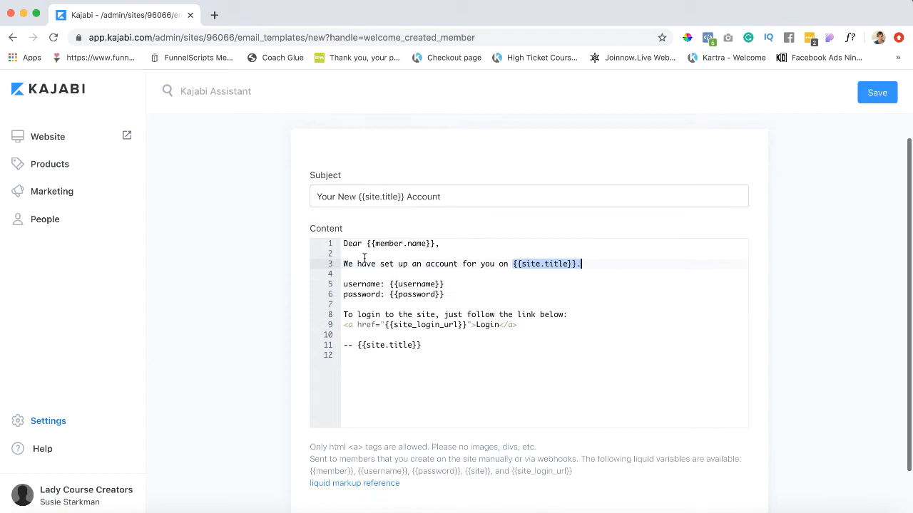
scroll("down", 3)
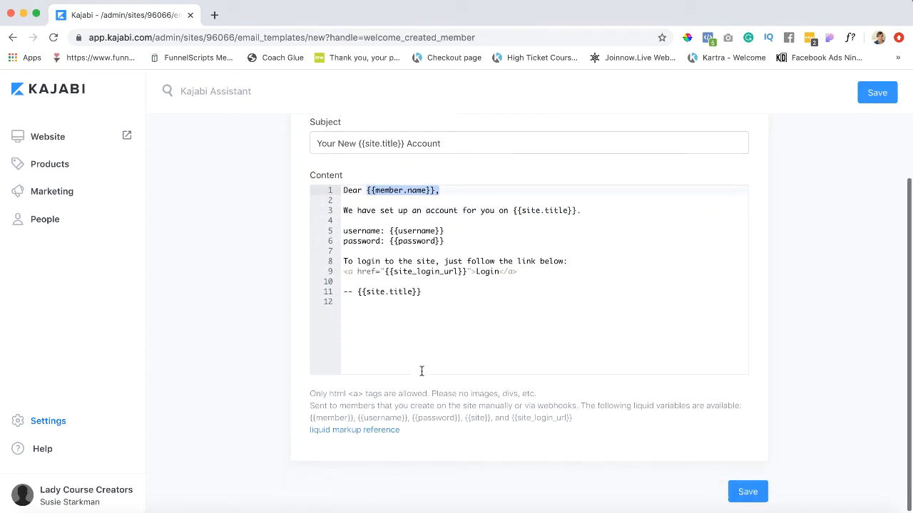
mouse_move(465, 437)
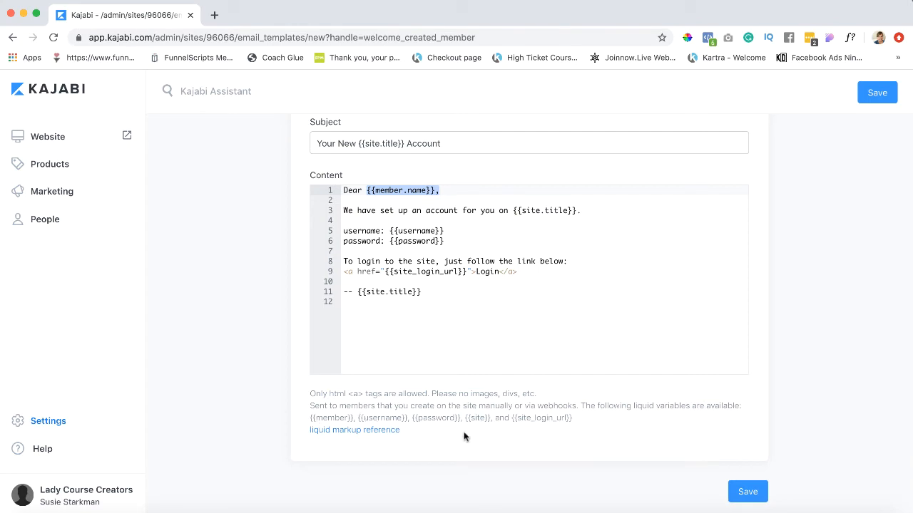
mouse_move(473, 276)
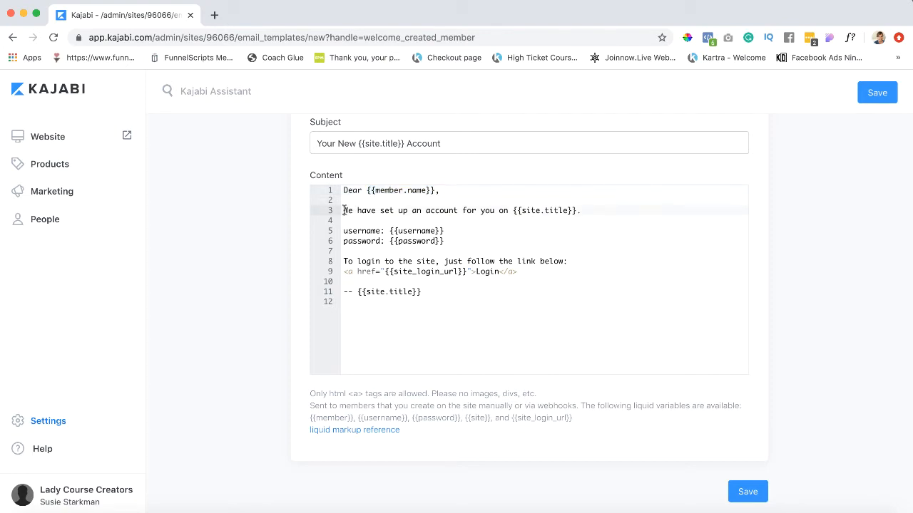
Add 'Thank you for' text and a 'Regards, Susie' sign-off to the welcome email body.
type("Thank you for enrolling my course.")
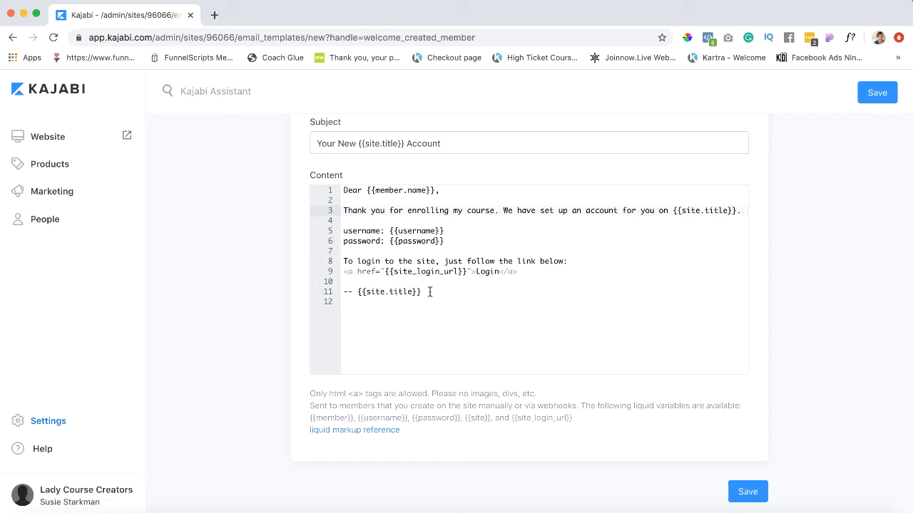
type("R")
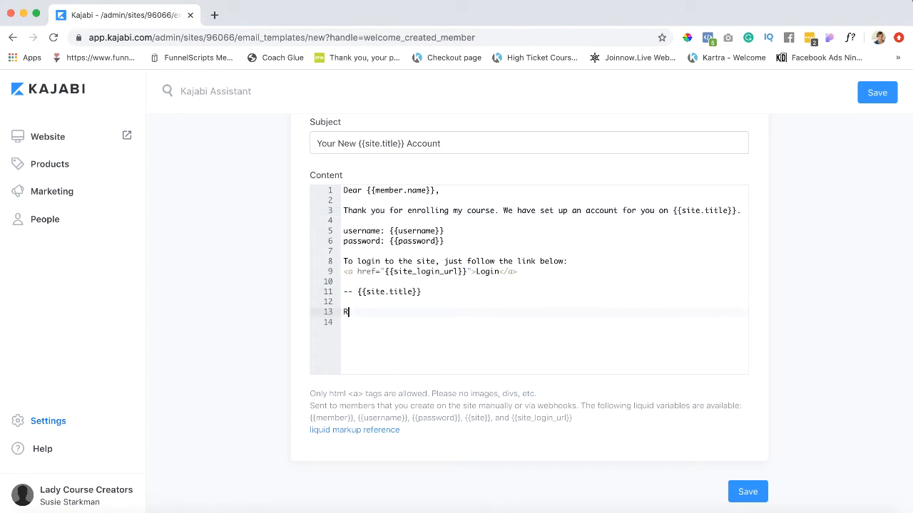
type("egards,")
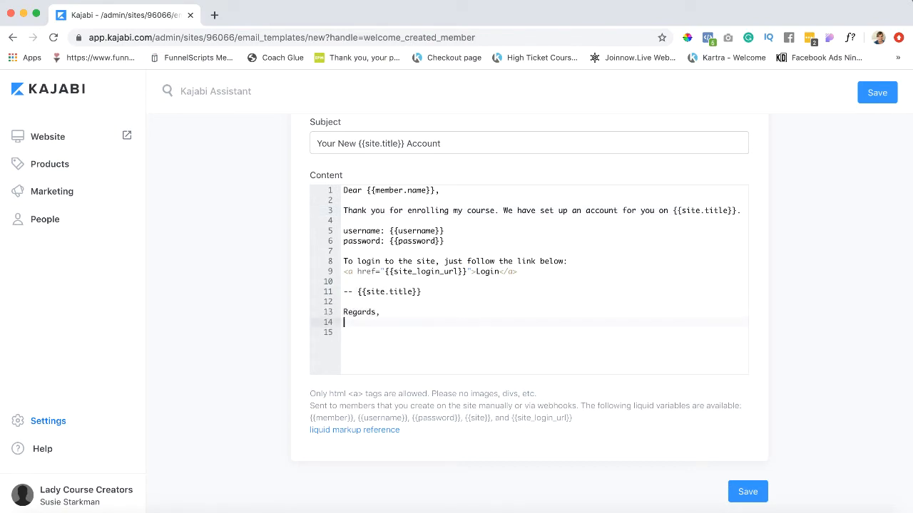
type("Susie")
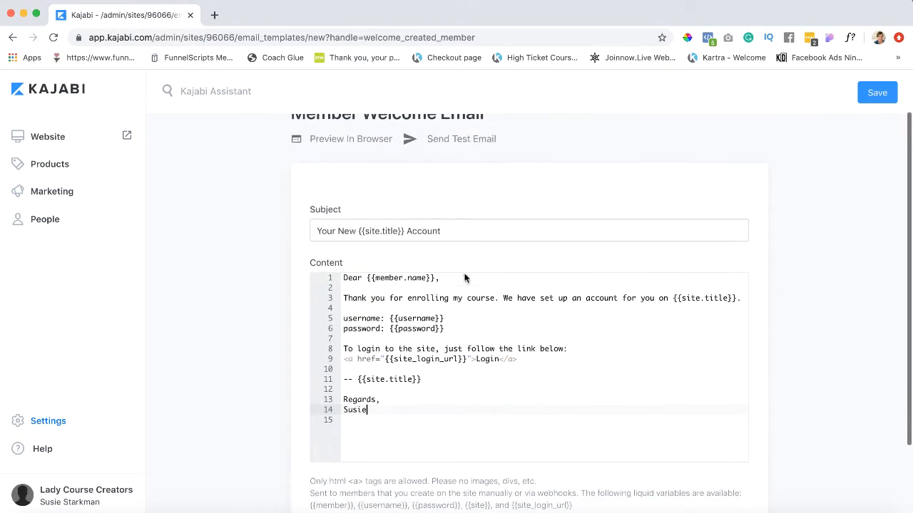
scroll("down", 3)
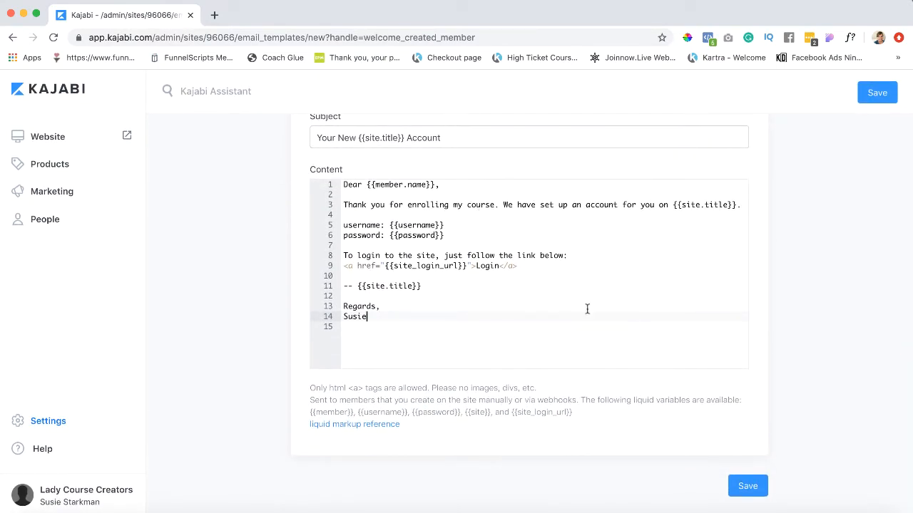
Save the Member Welcome Email template and send a test preview email.
left_click(747, 486)
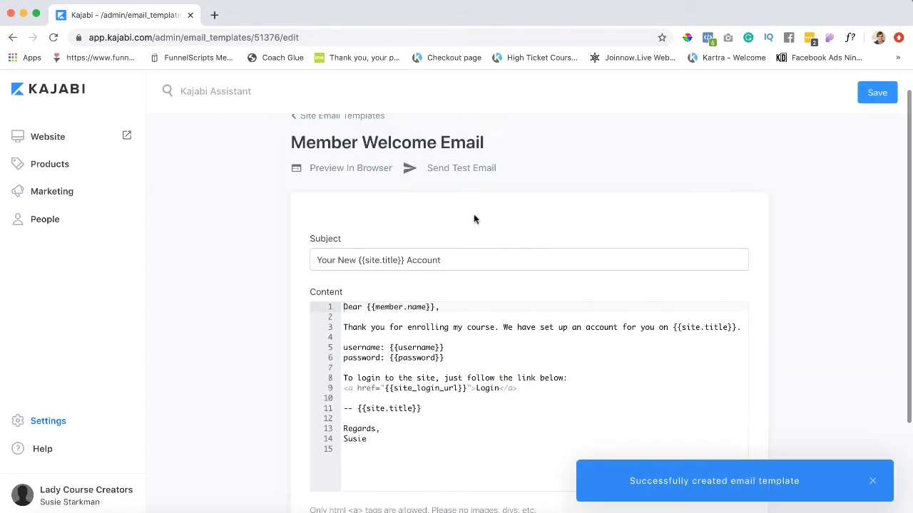
mouse_move(442, 173)
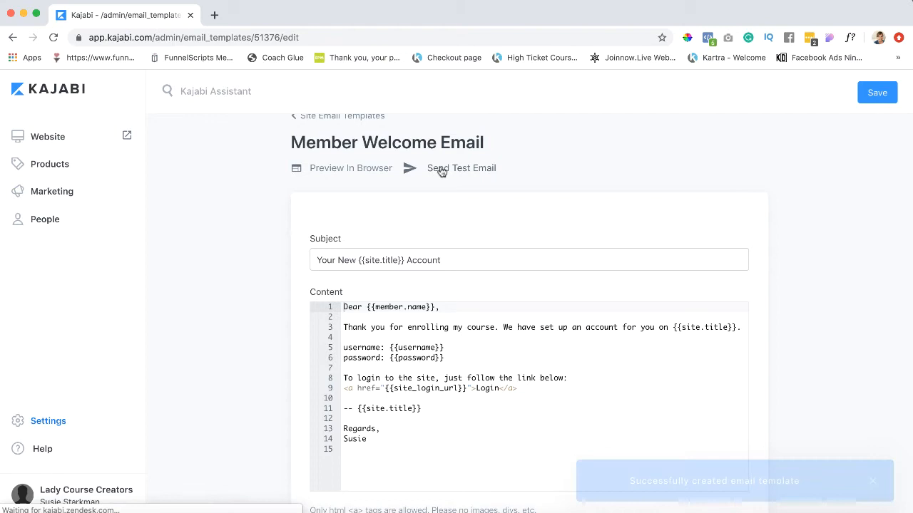
left_click(462, 168)
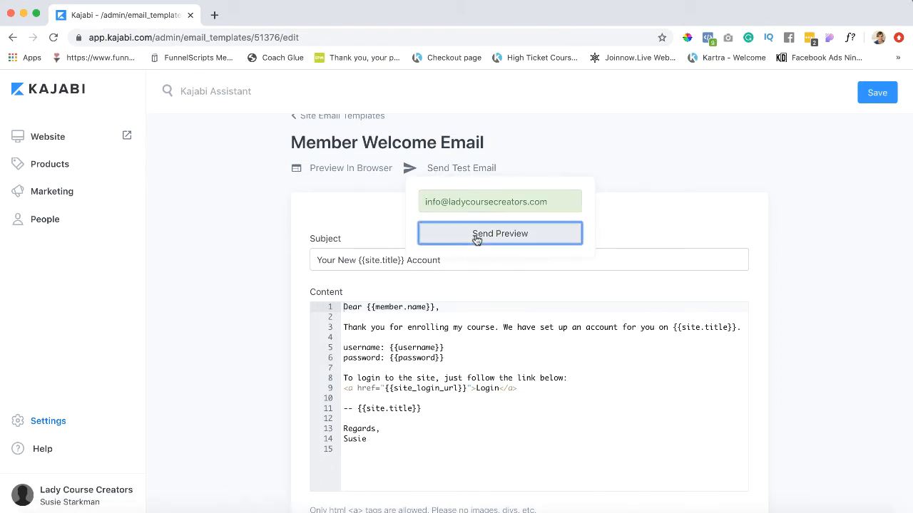
left_click(500, 233)
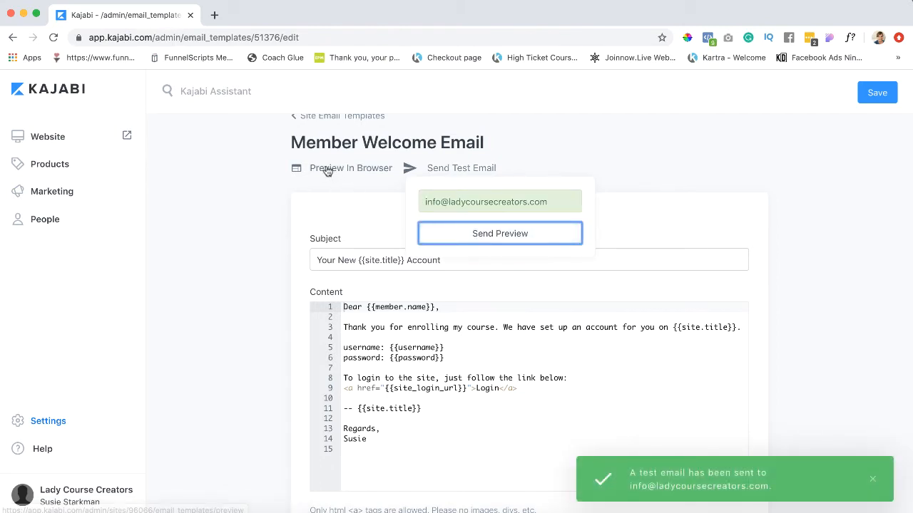
left_click(351, 167)
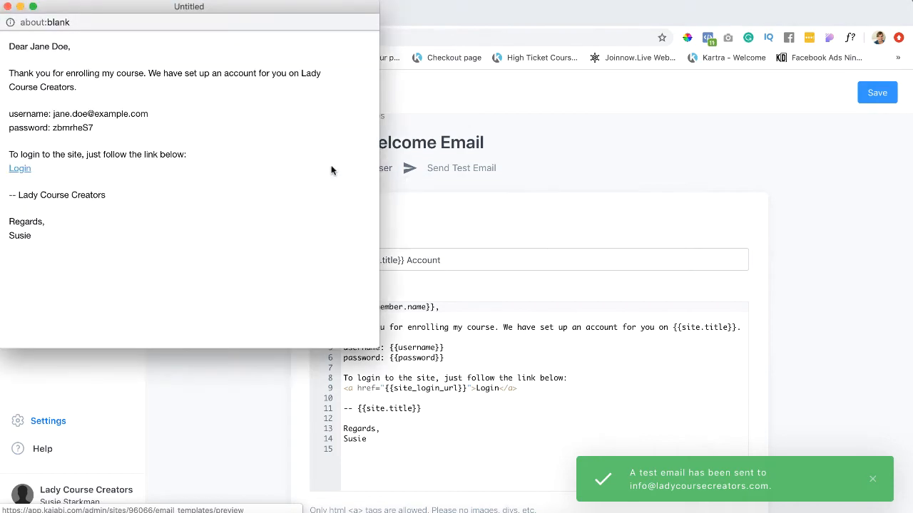
mouse_move(4, 76)
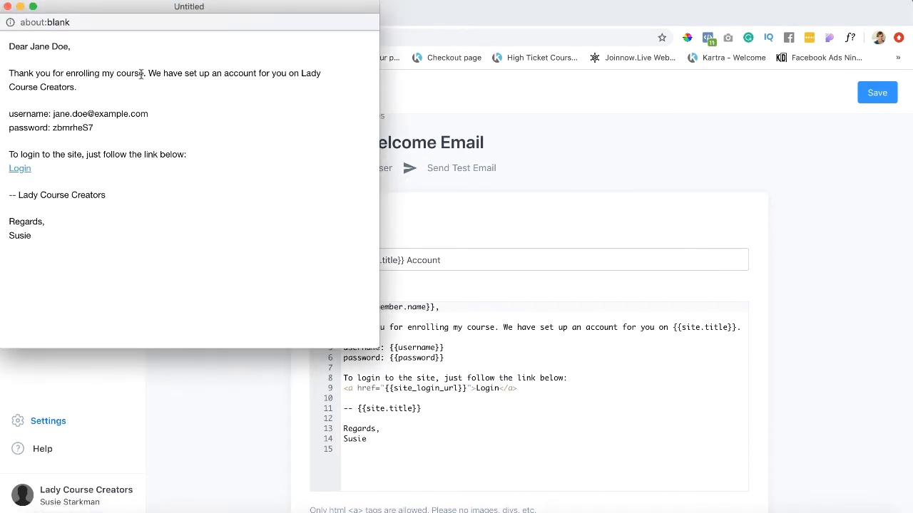
left_click_drag(9, 47, 141, 73)
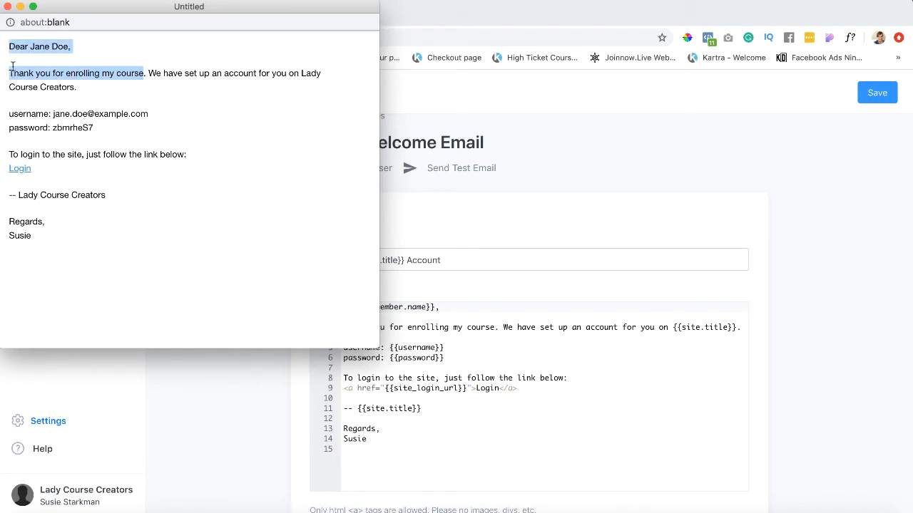
mouse_move(290, 80)
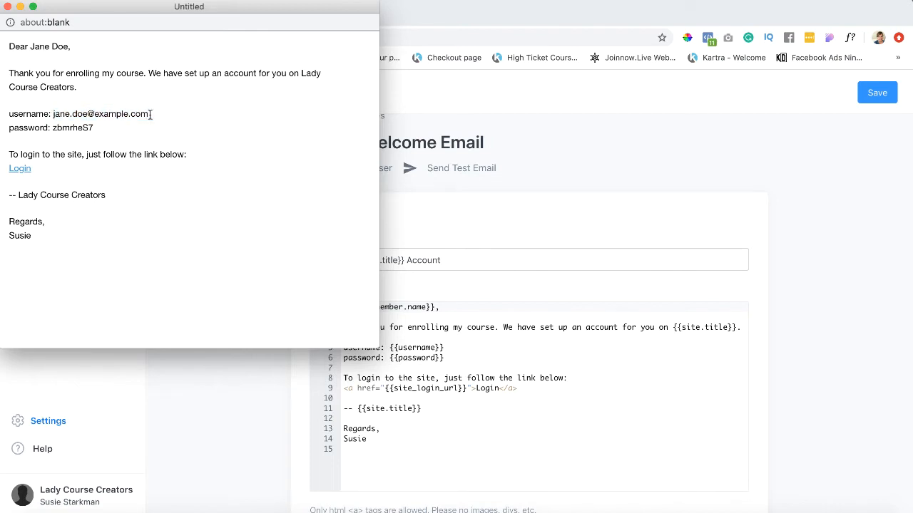
double_click(72, 129)
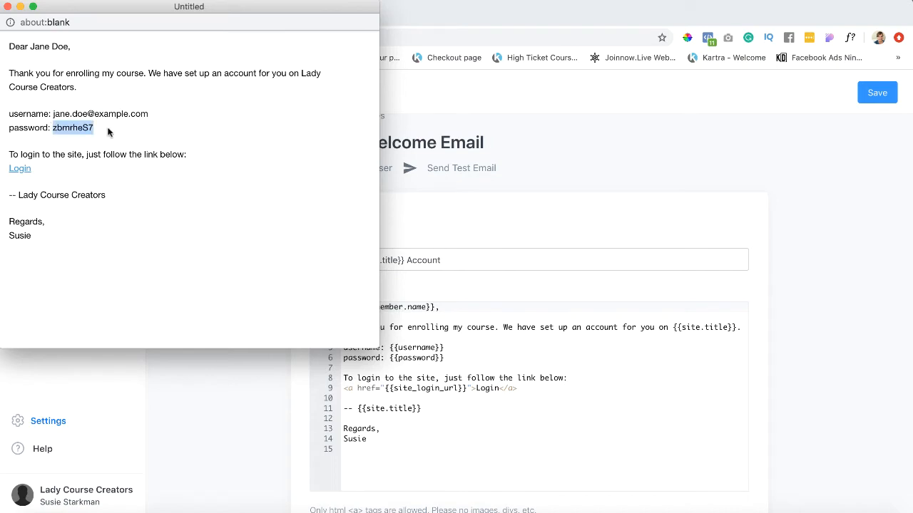
mouse_move(13, 153)
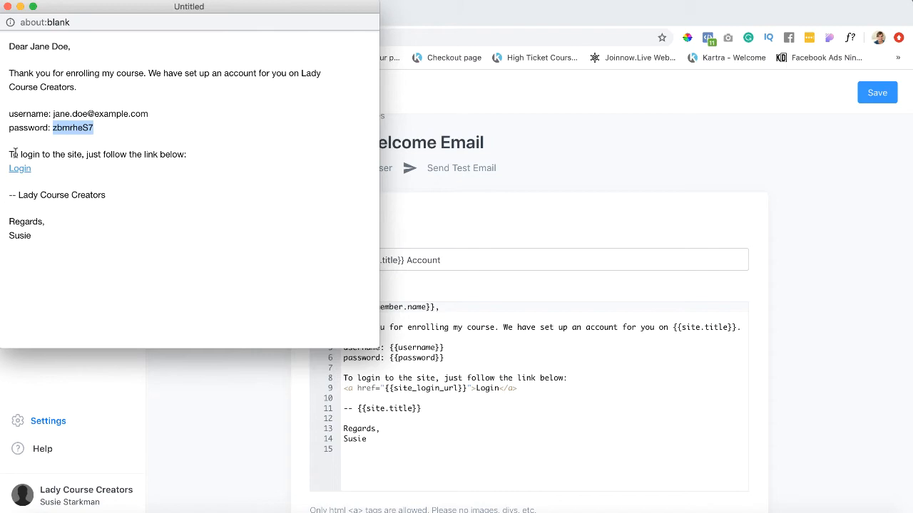
mouse_move(87, 159)
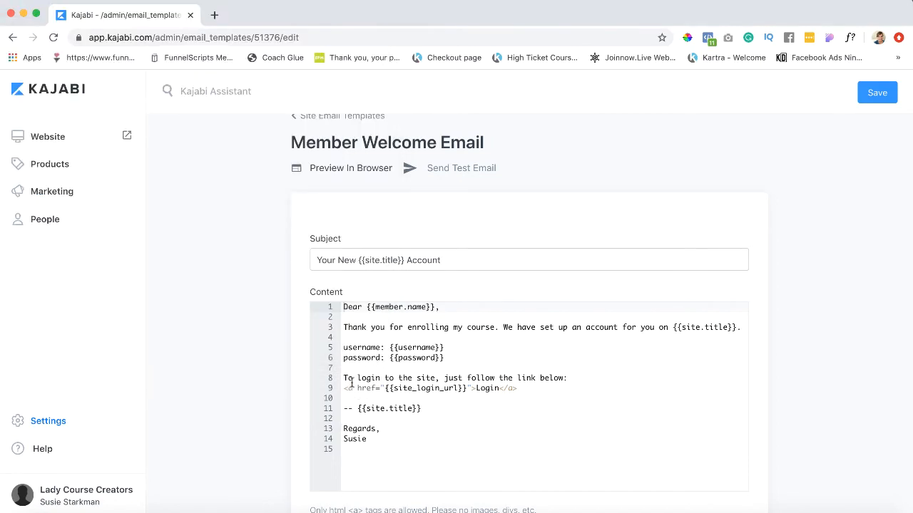
left_click_drag(342, 378, 518, 388)
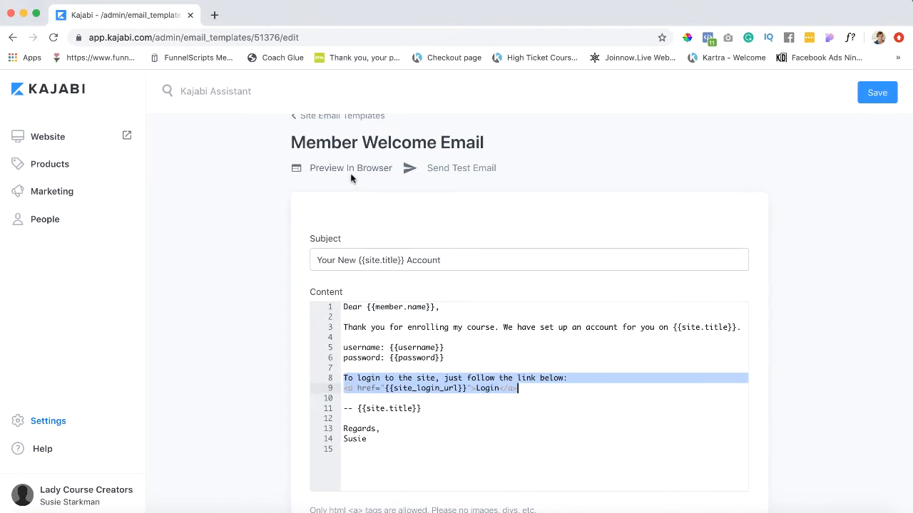
left_click(351, 168)
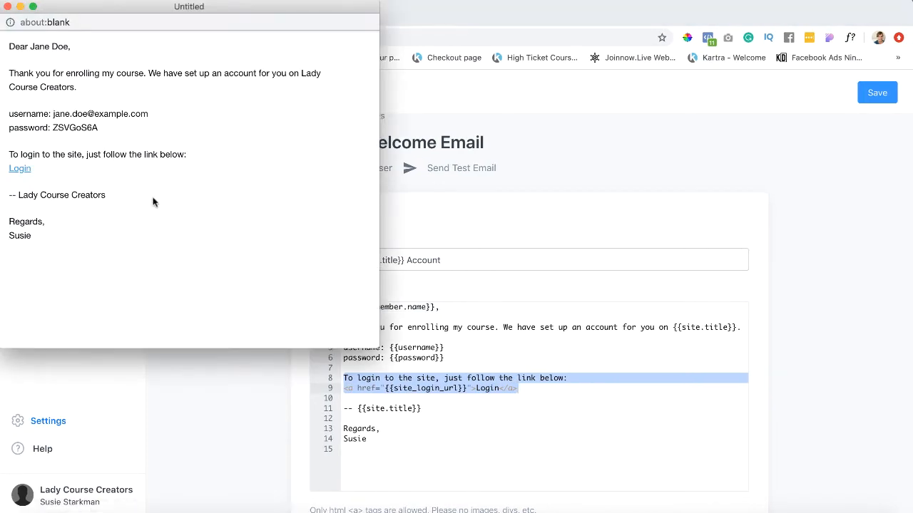
mouse_move(66, 65)
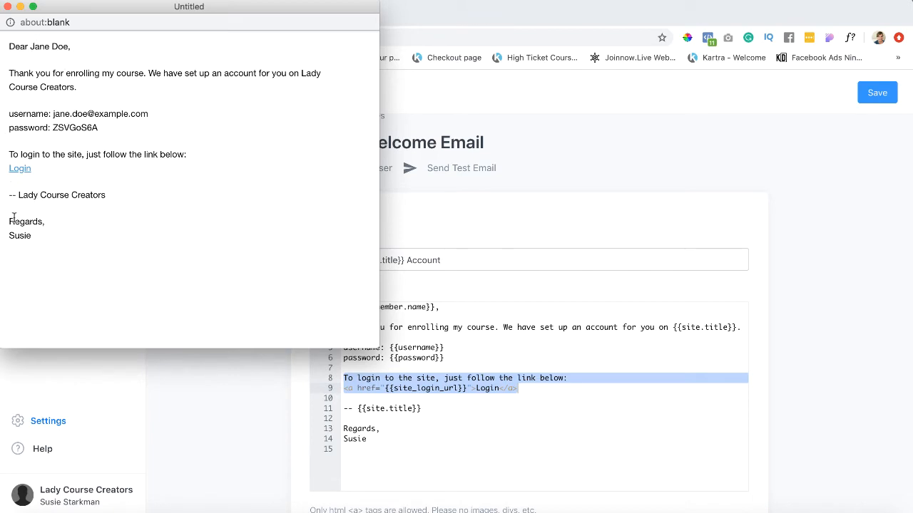
left_click_drag(11, 221, 30, 235)
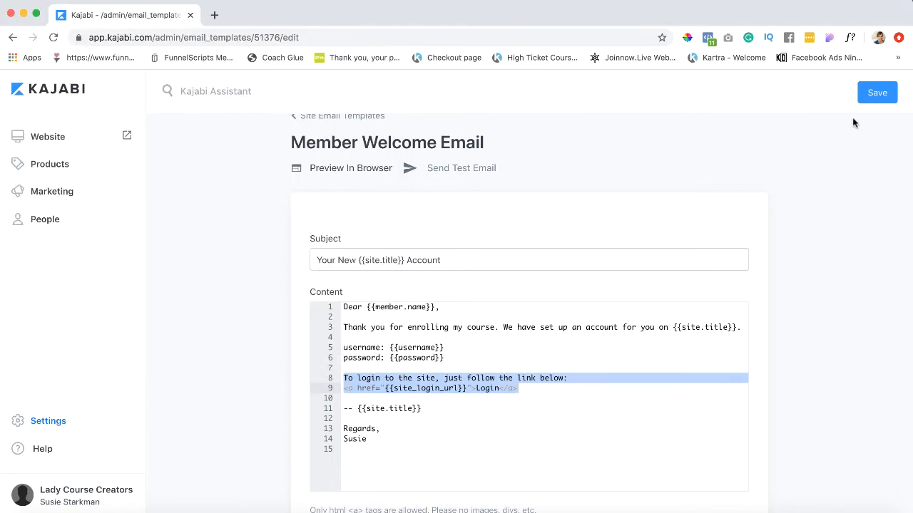
Save the welcome email and open Offer Purchase Confirmation from Settings > Email Templates.
left_click(877, 92)
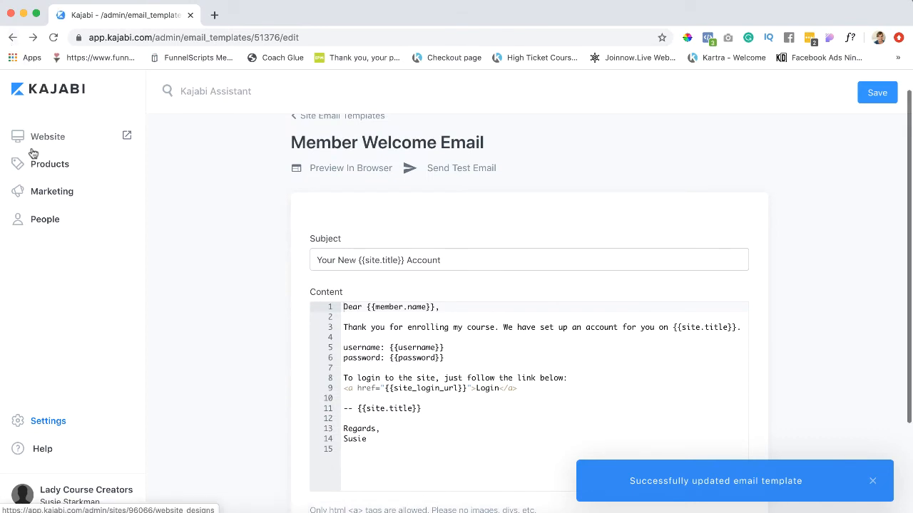
left_click(48, 421)
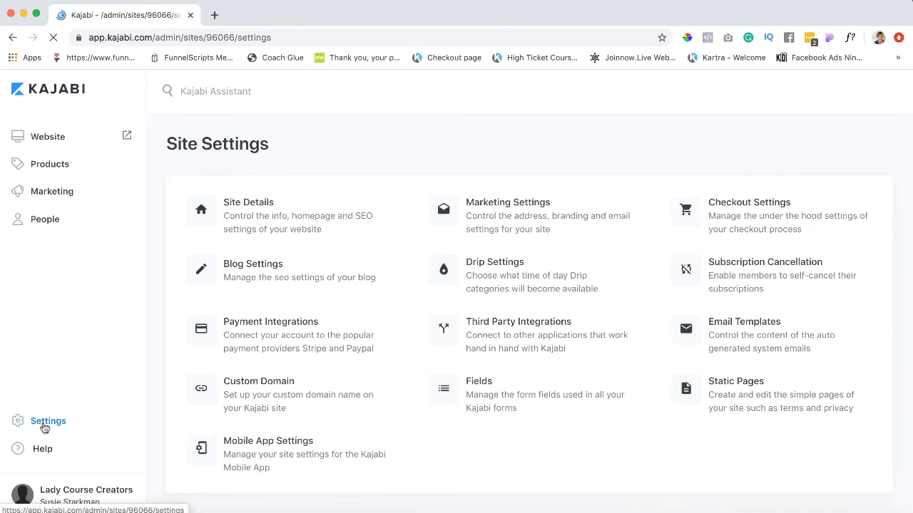
left_click(745, 334)
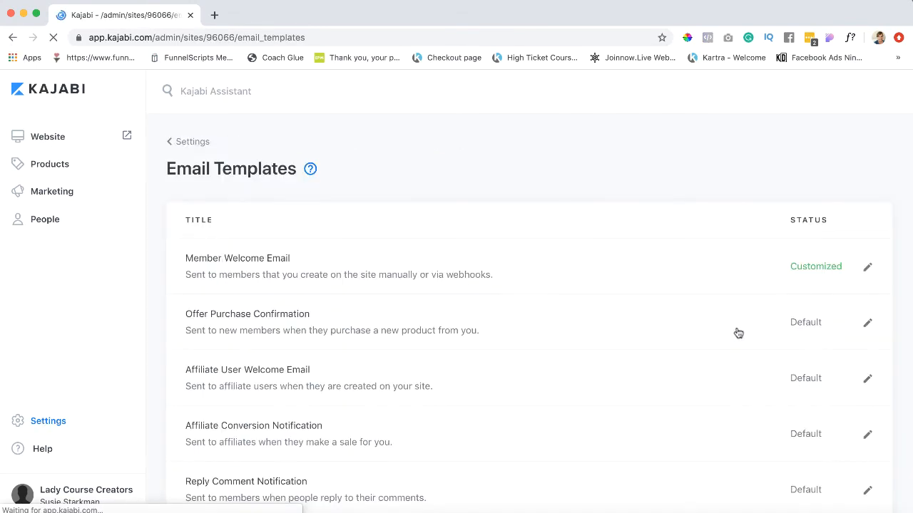
mouse_move(294, 317)
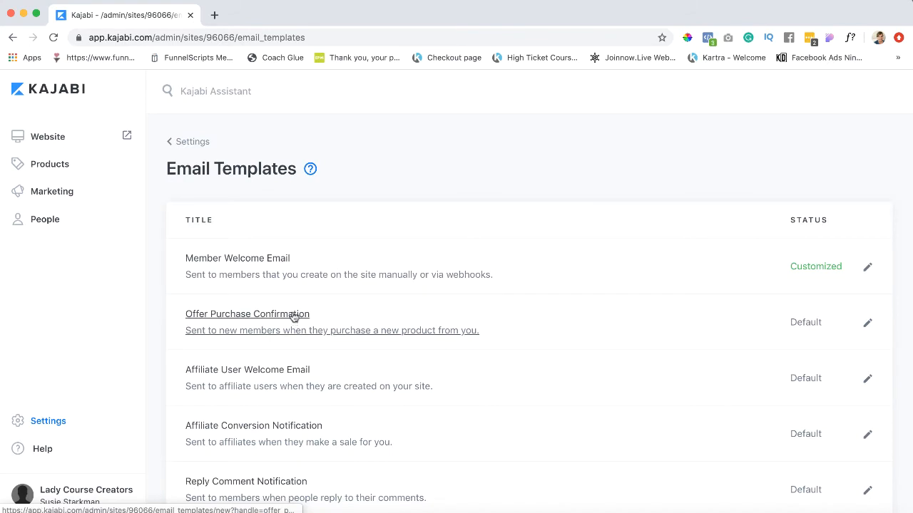
left_click(247, 314)
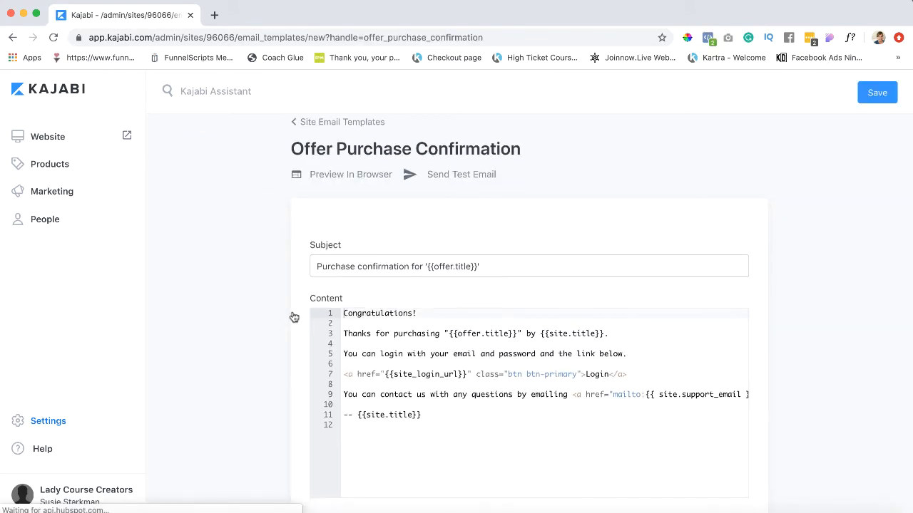
scroll("down", 3)
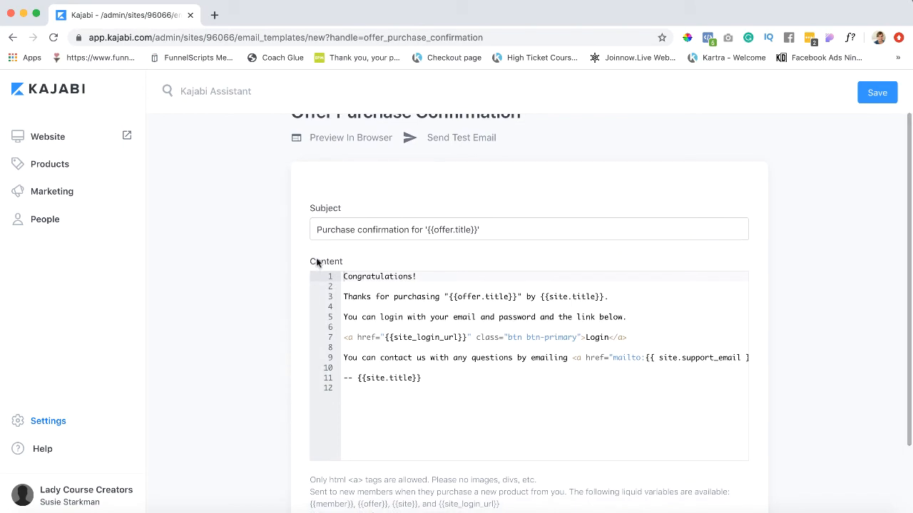
Preview the Offer Purchase Confirmation email with sample offer data.
left_click(350, 138)
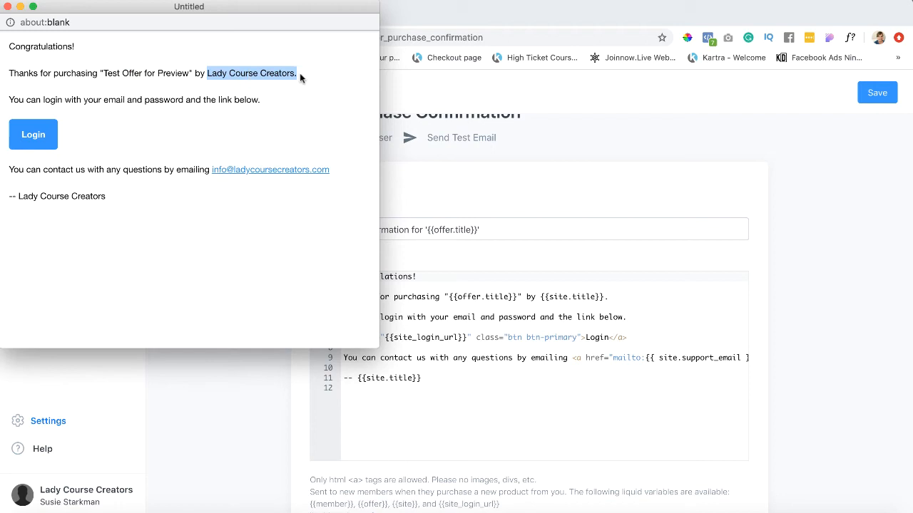
mouse_move(92, 121)
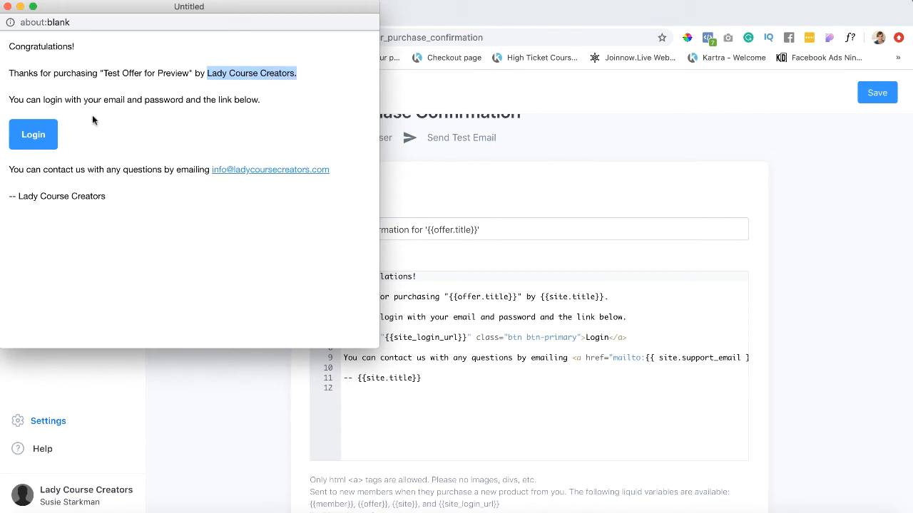
mouse_move(55, 101)
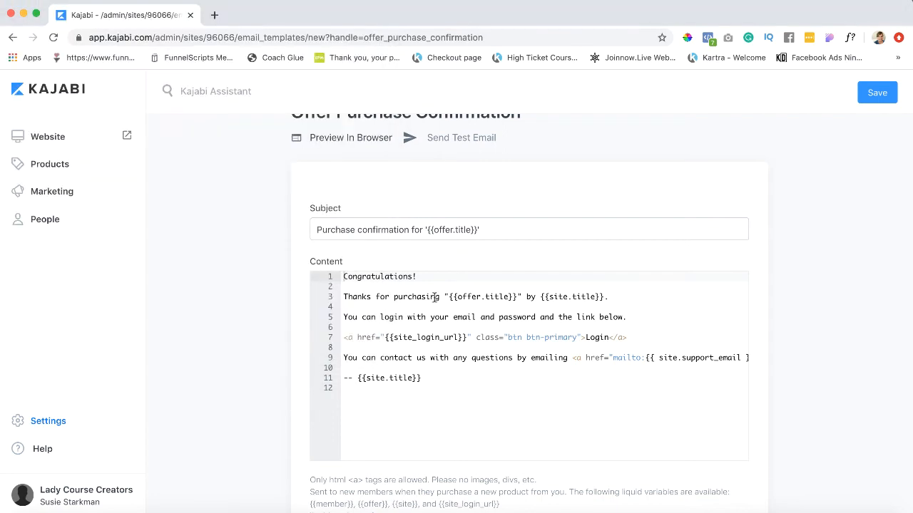
Add 'Looking forward to working with you.' and a 'Kind regards,' closing above the site title.
left_click_drag(344, 276, 467, 317)
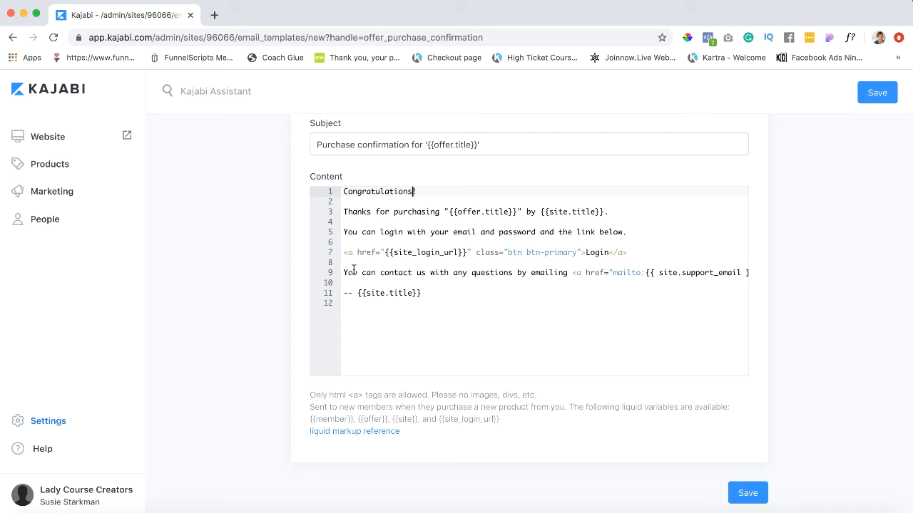
mouse_move(437, 313)
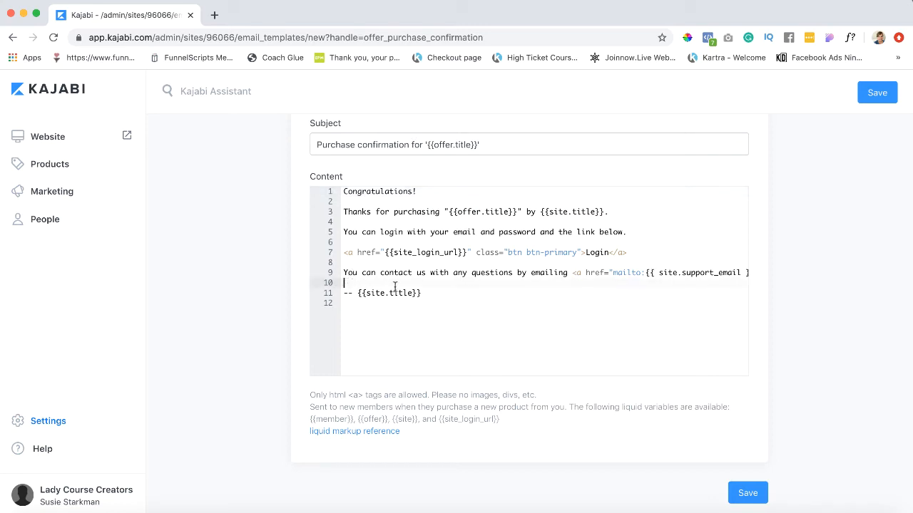
type("Looking forward to wo")
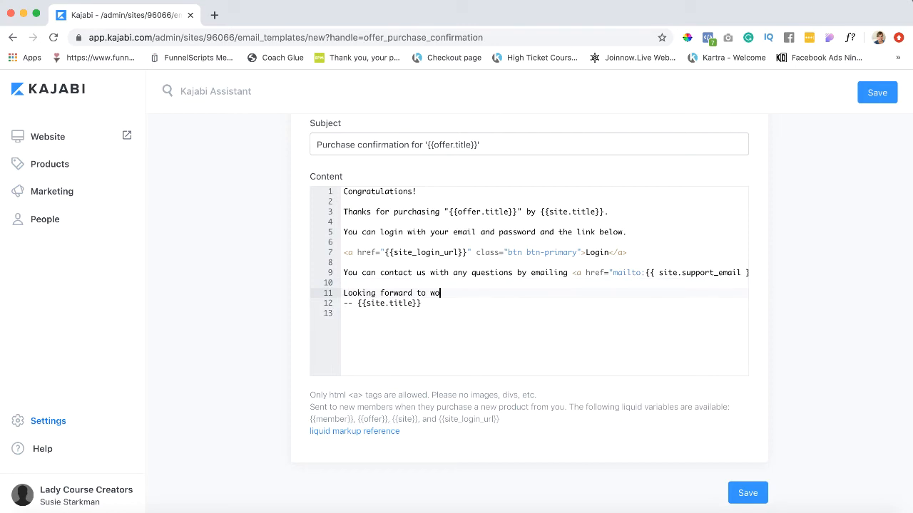
type("rking with you.")
type("Kind regards")
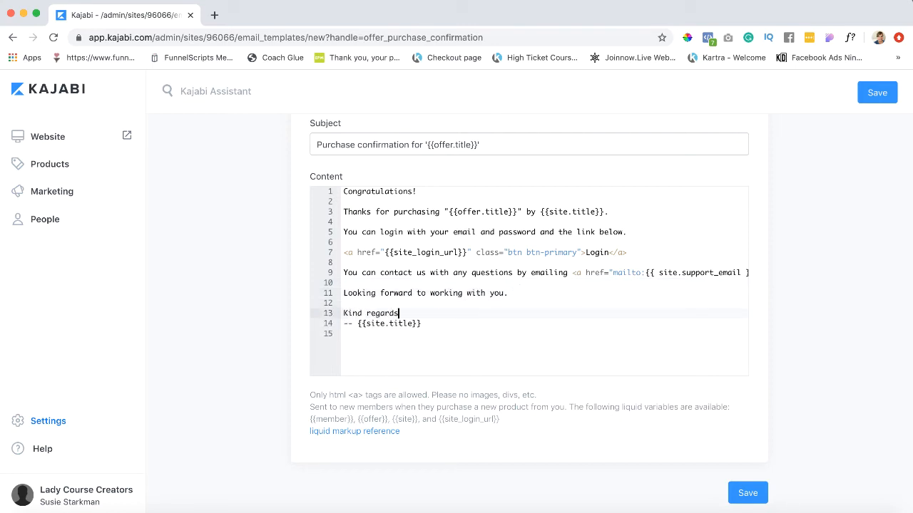
type(",")
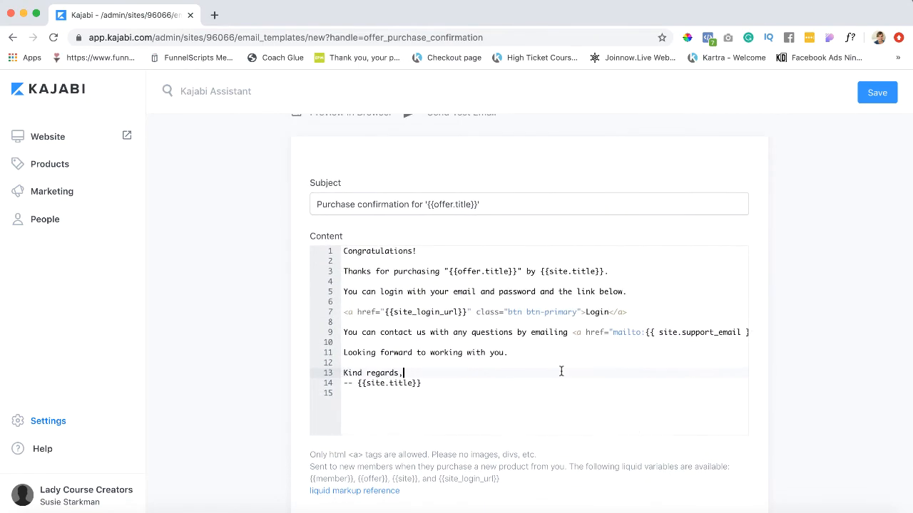
Save the purchase confirmation template and scroll Email Templates down to Member Drip Notification.
left_click(876, 92)
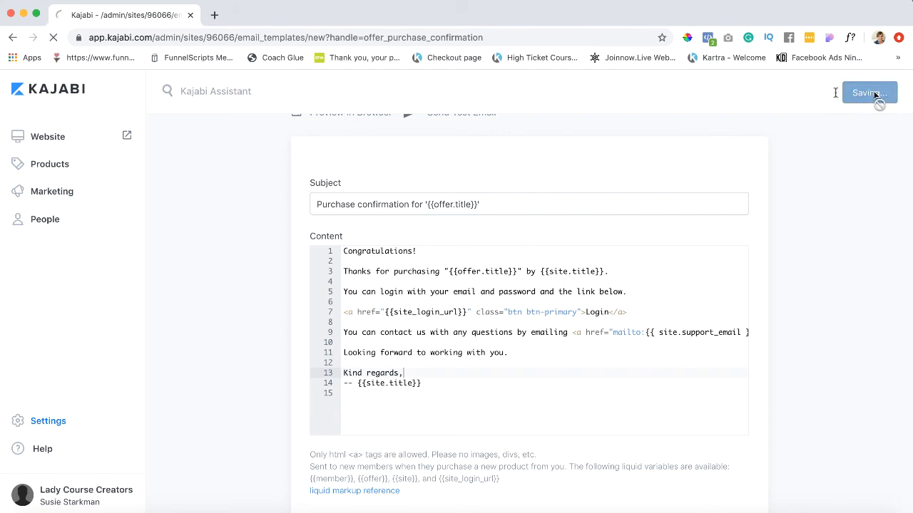
left_click(869, 93)
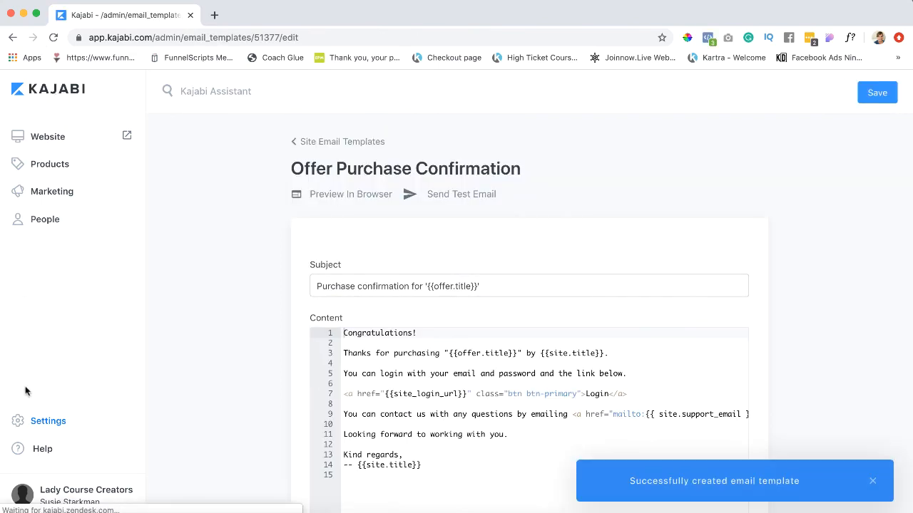
left_click(48, 421)
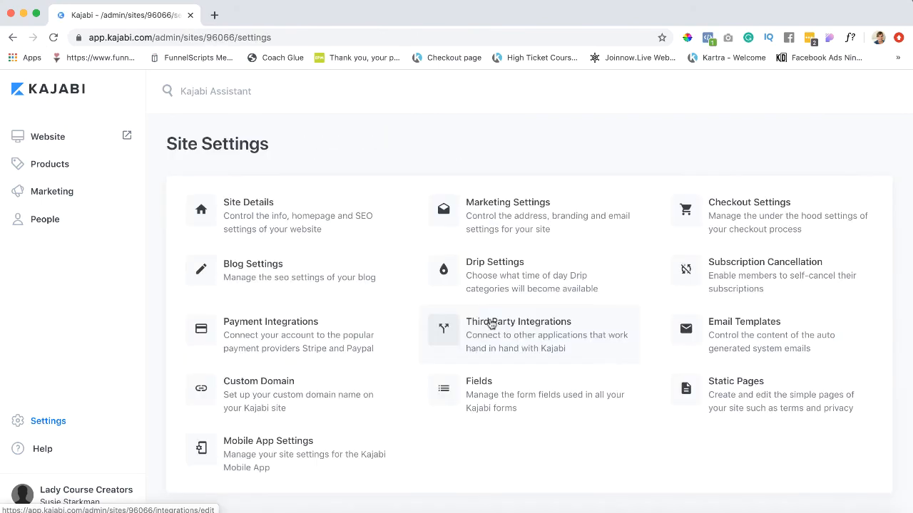
left_click(744, 335)
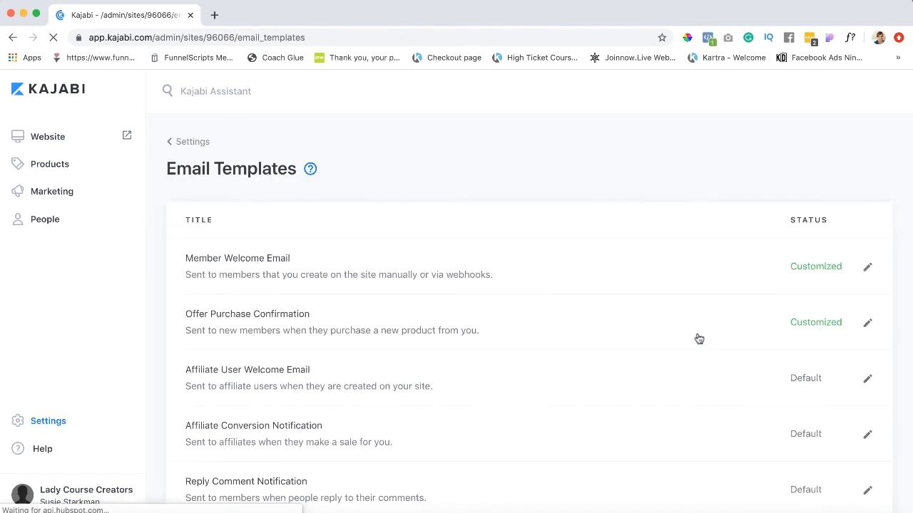
scroll("down", 3)
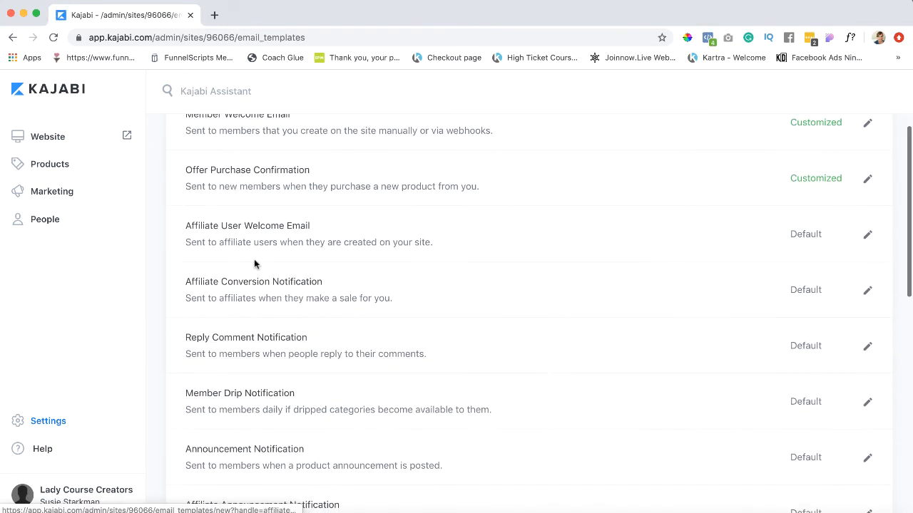
scroll("down", 3)
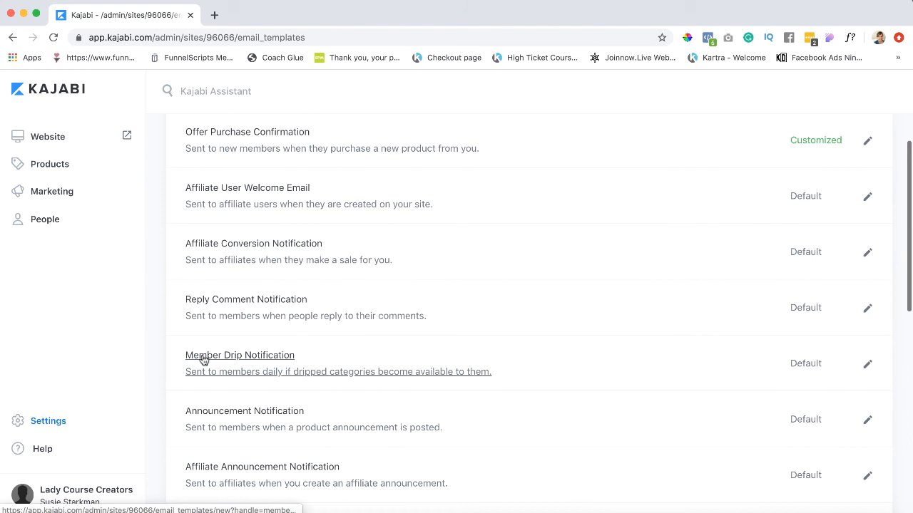
scroll("down", 3)
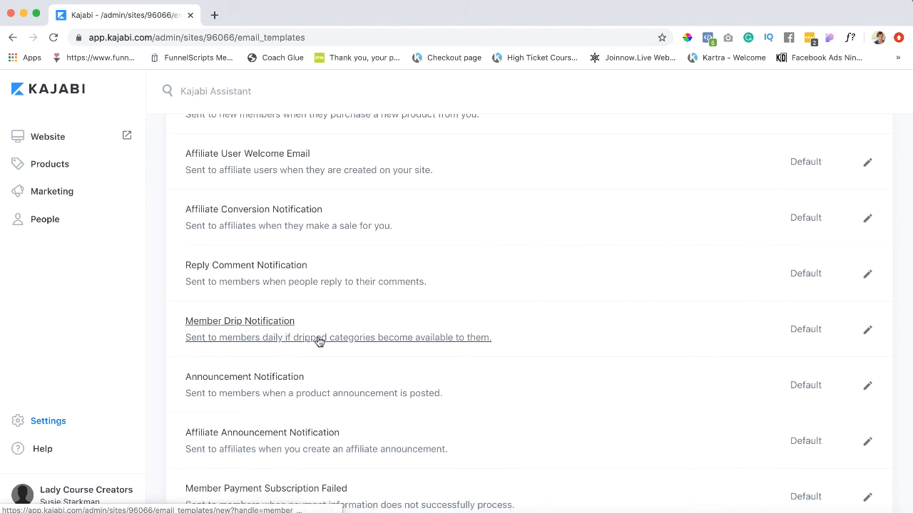
mouse_move(258, 341)
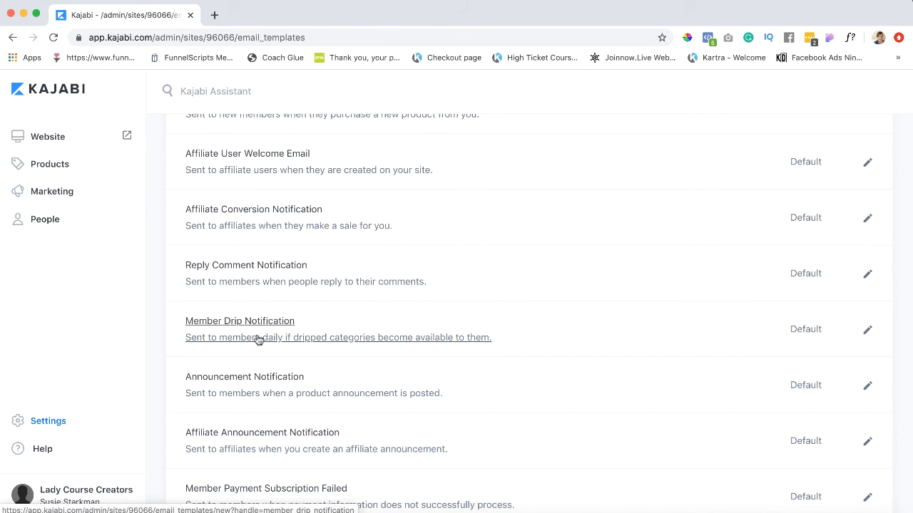
Open Member Drip Notification, view its browser preview, and close the preview window.
left_click(240, 321)
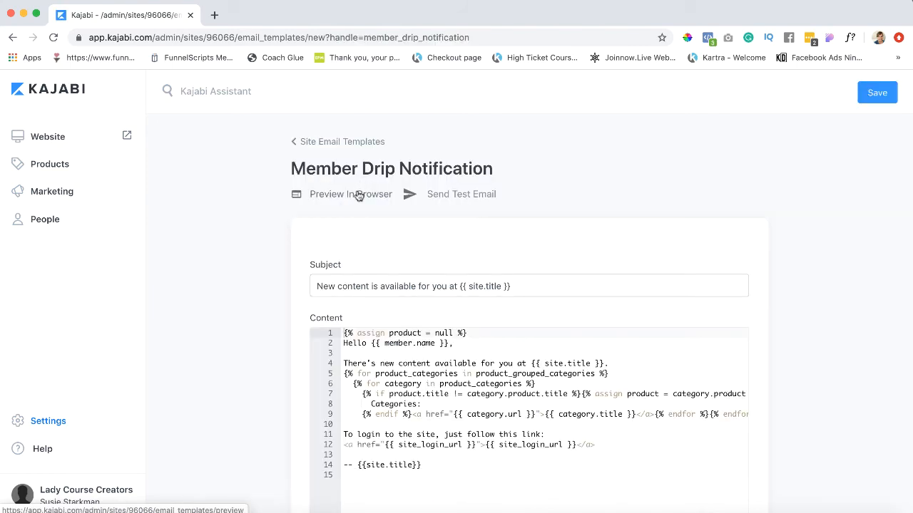
left_click(350, 194)
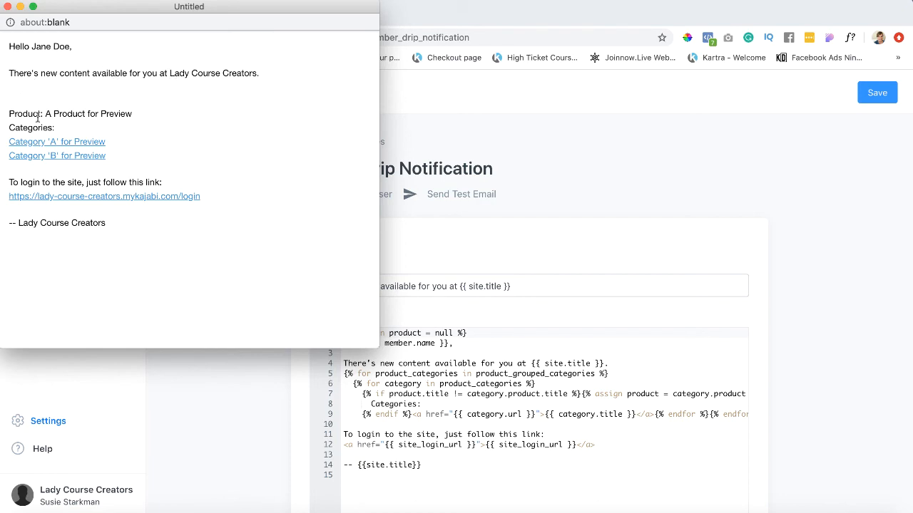
left_click_drag(10, 114, 127, 182)
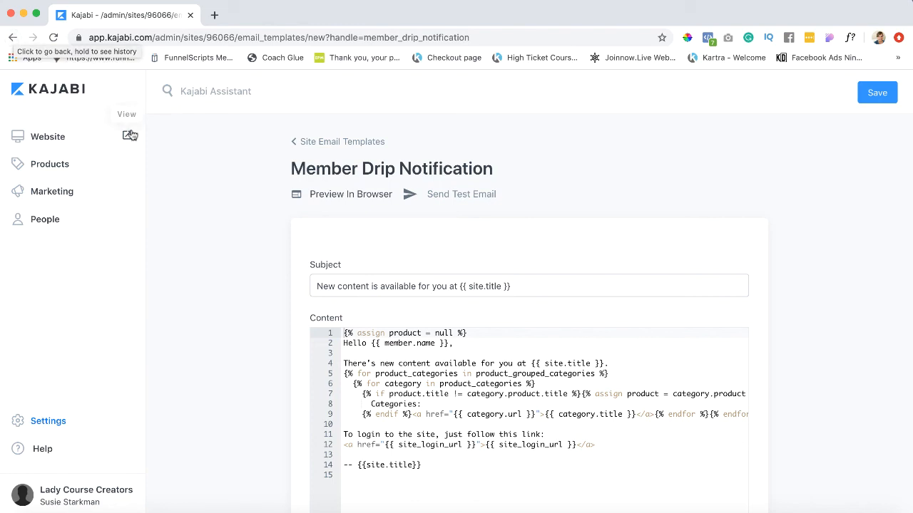
Replace the drip notification greeting 'Hello' with 'Hi There' and preview it for Jane Doe.
left_click(350, 194)
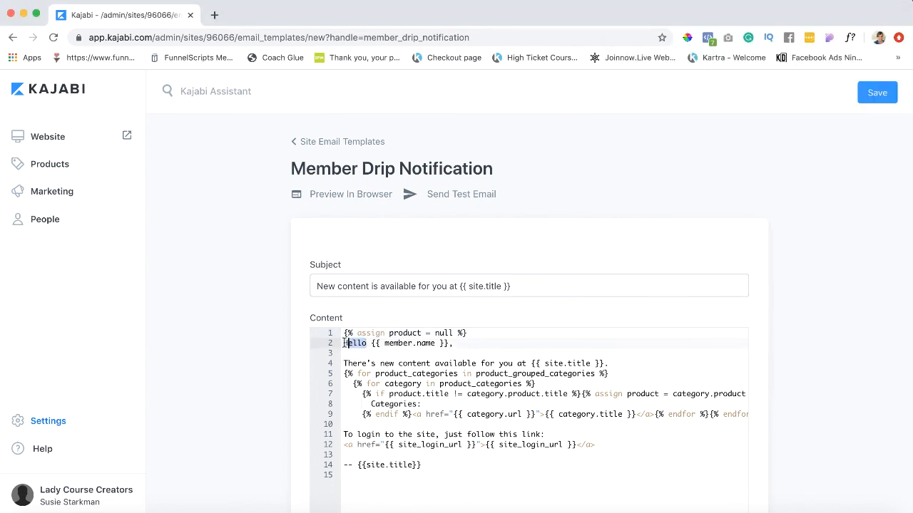
left_click(350, 194)
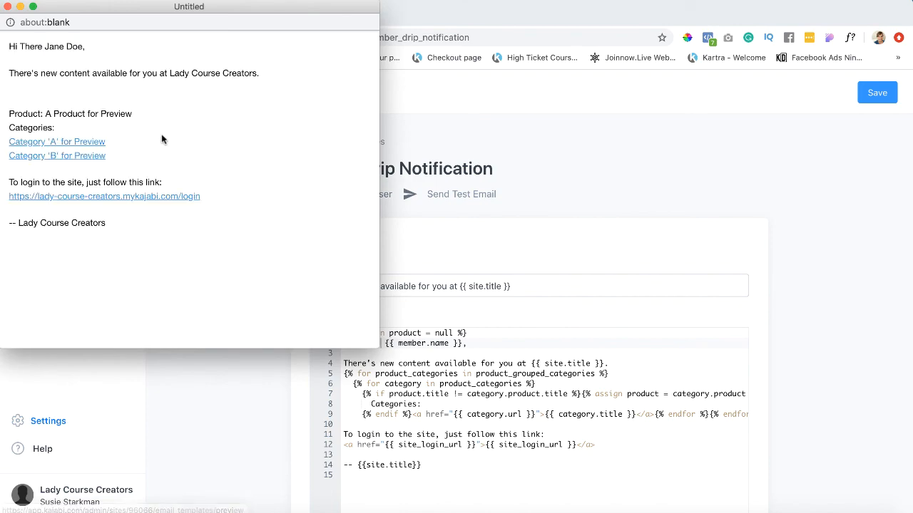
mouse_move(444, 278)
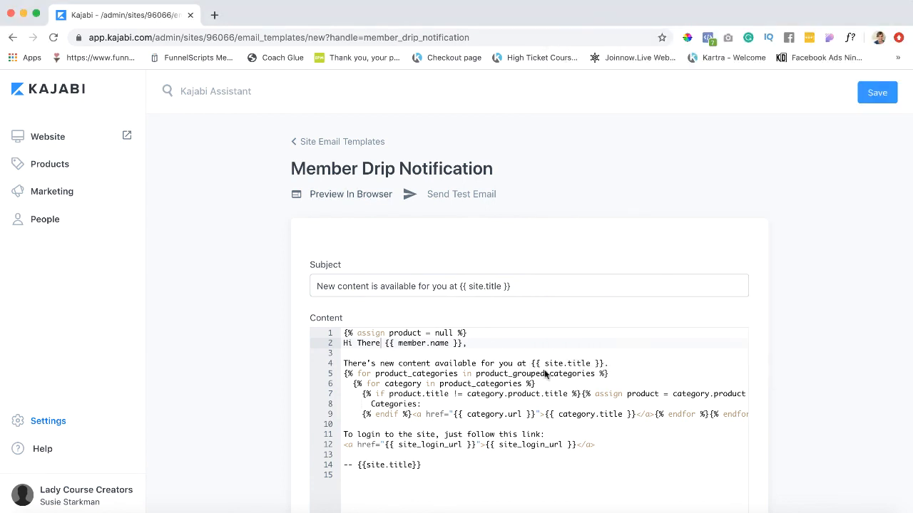
scroll("down", 3)
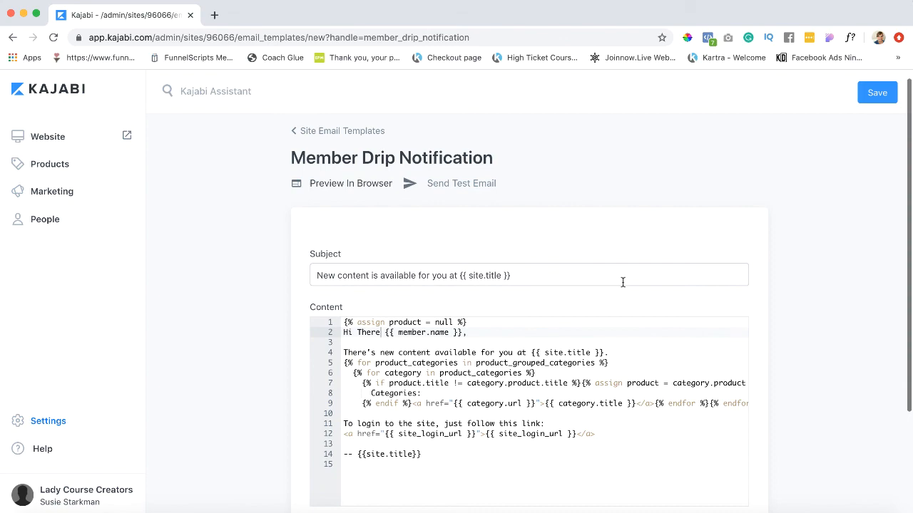
scroll("down", 3)
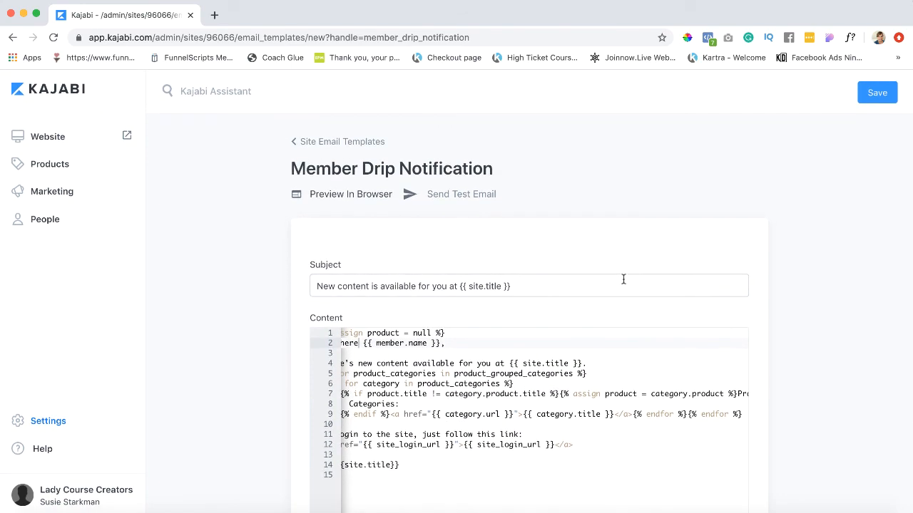
mouse_move(706, 223)
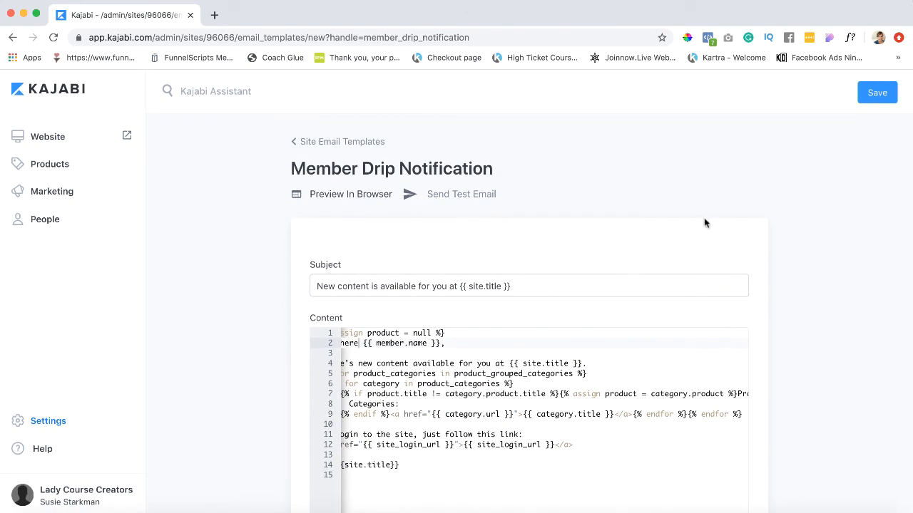